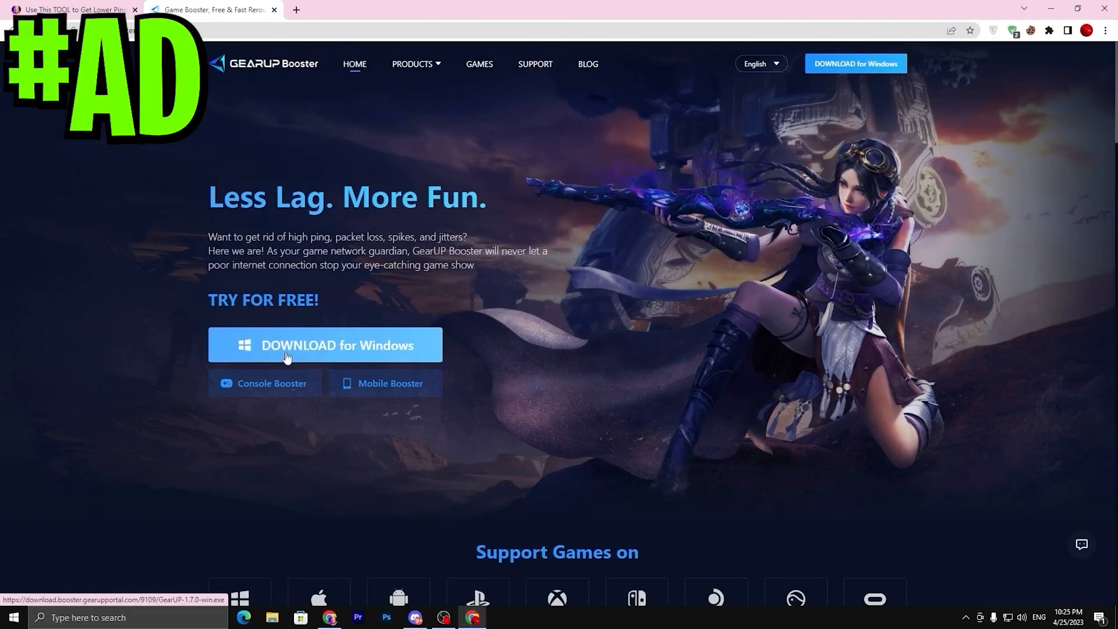
Step: Boost Fortnite in GearUP Booster and bring up its Booster Settings
left_click(325, 345)
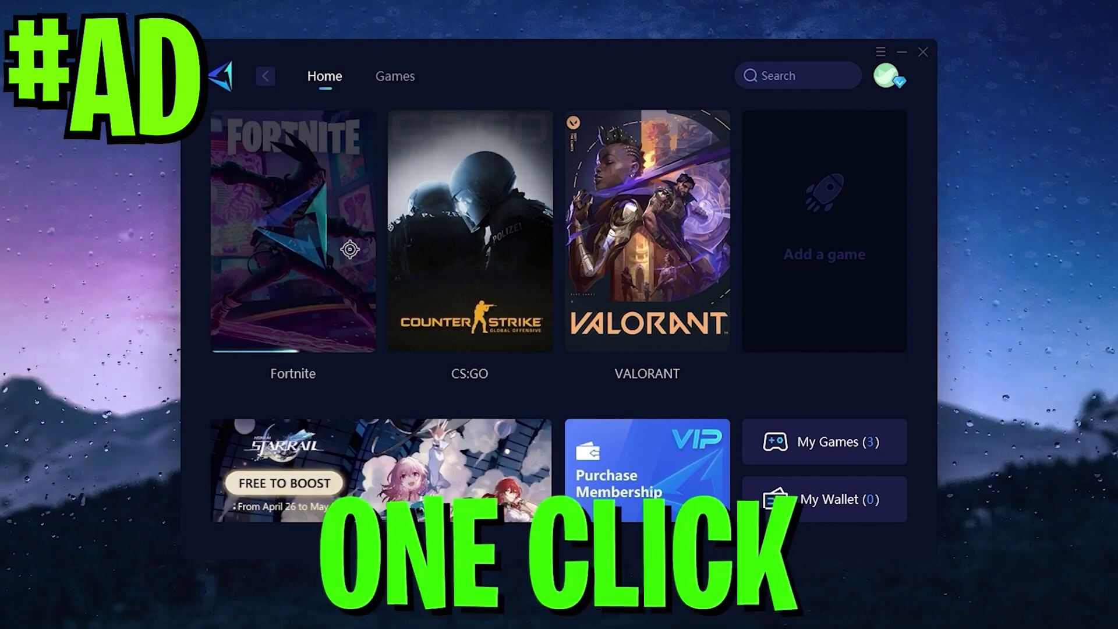
left_click(292, 228)
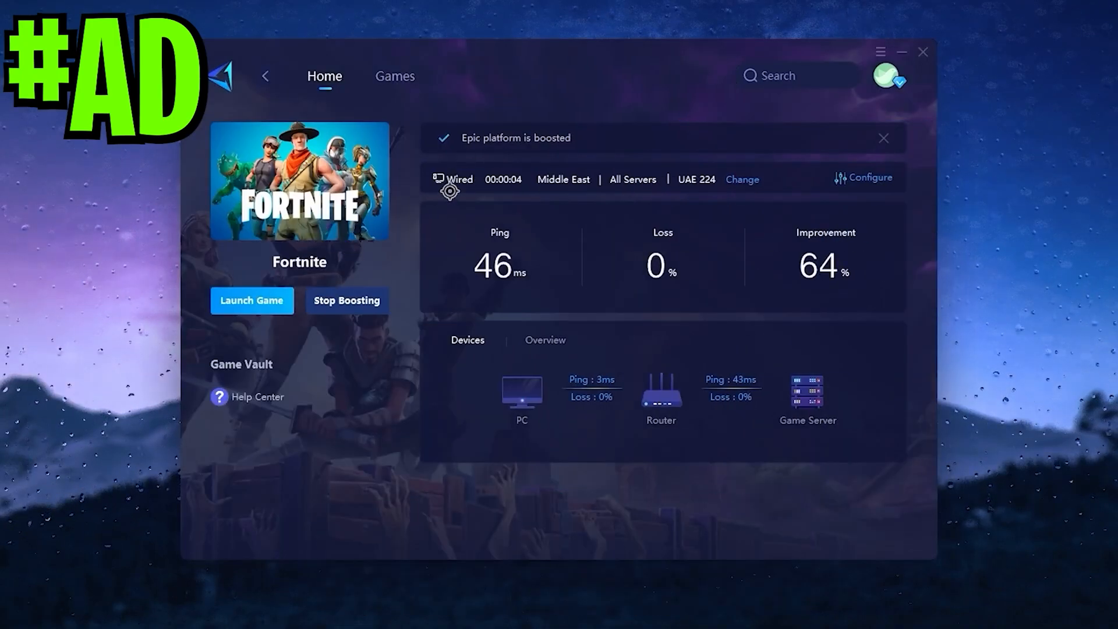
left_click(869, 177)
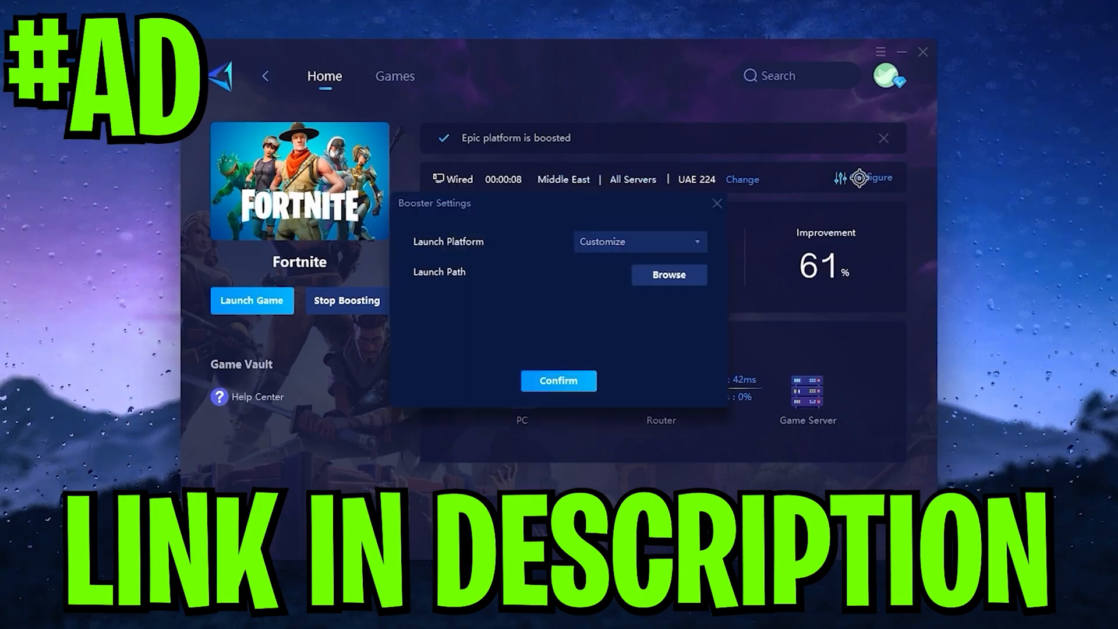
left_click(742, 179)
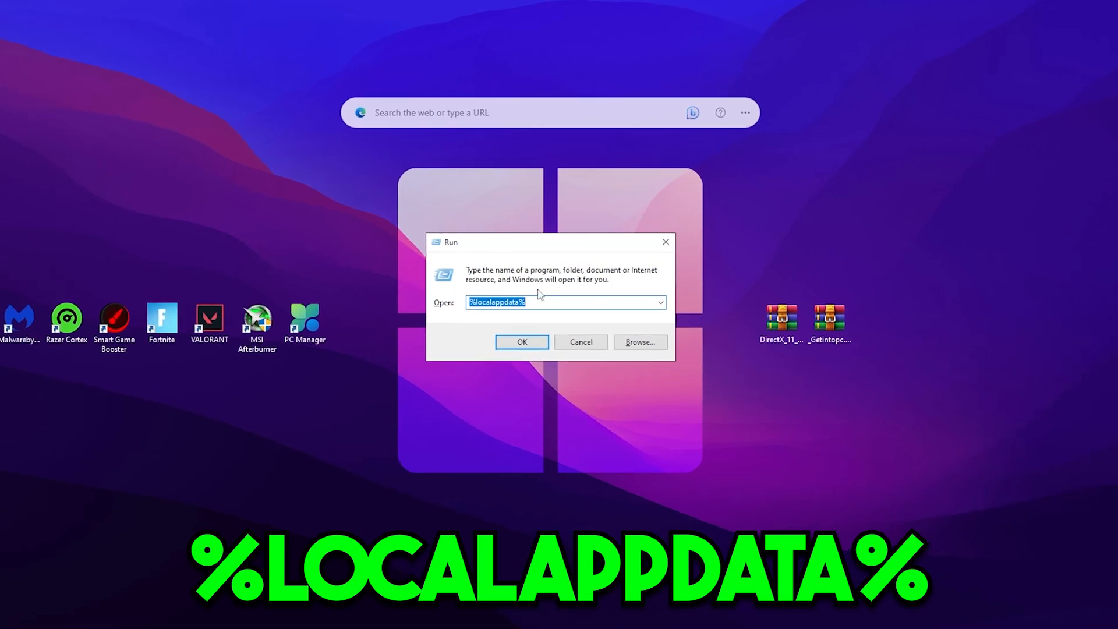
Step: Browse %localappdata% > FortniteGame > Saved and delete all replay files in Demos
left_click(522, 341)
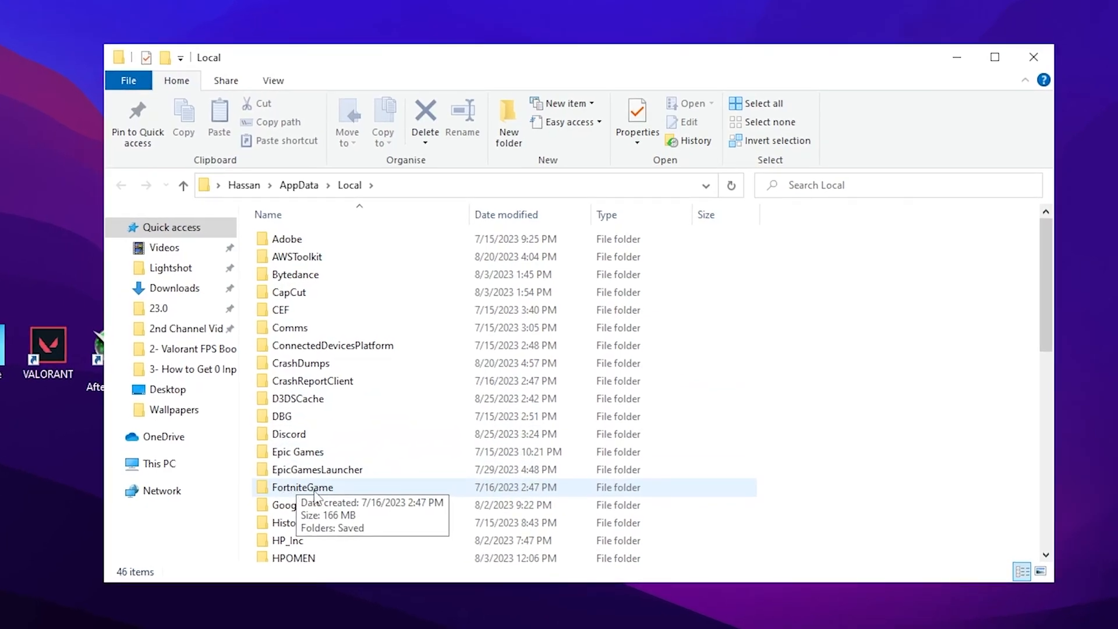
double_click(302, 487)
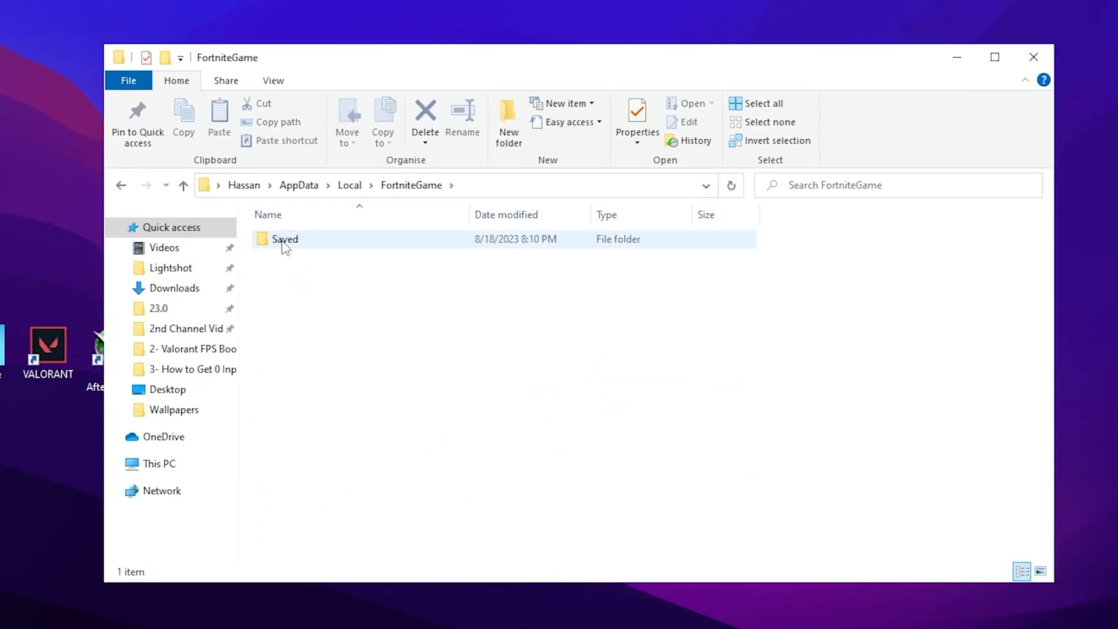
double_click(284, 239)
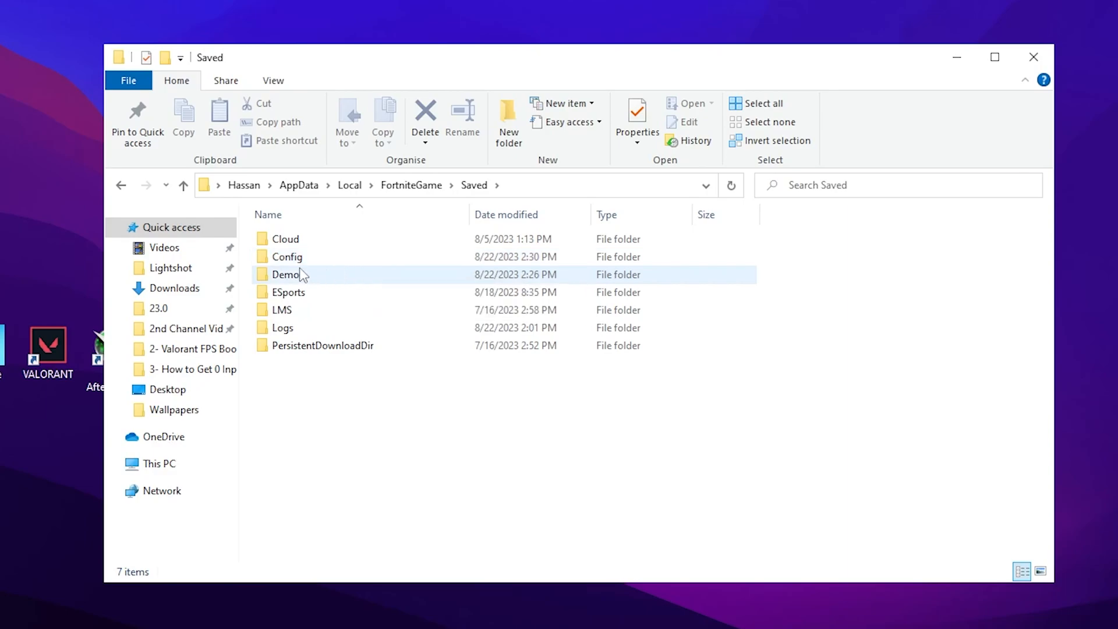
double_click(286, 275)
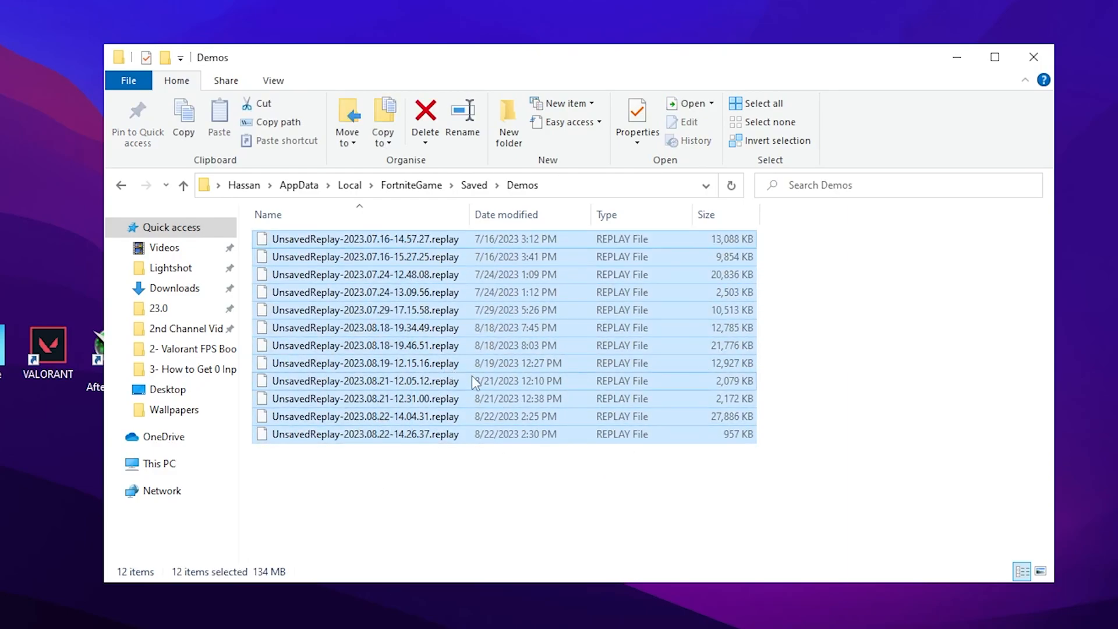
left_click(426, 114)
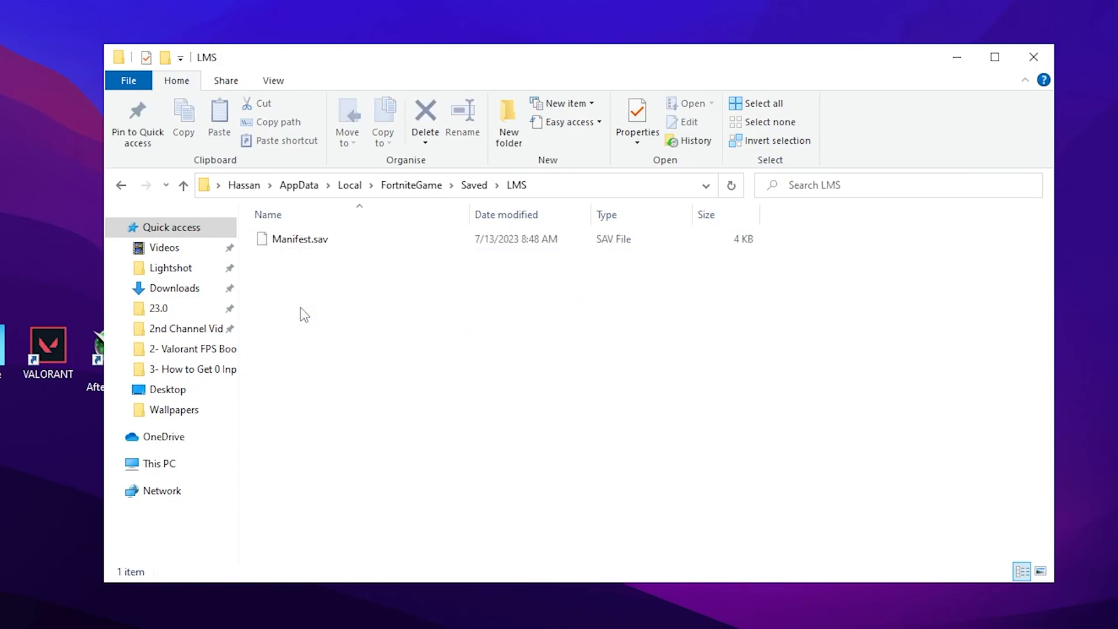
left_click(426, 117)
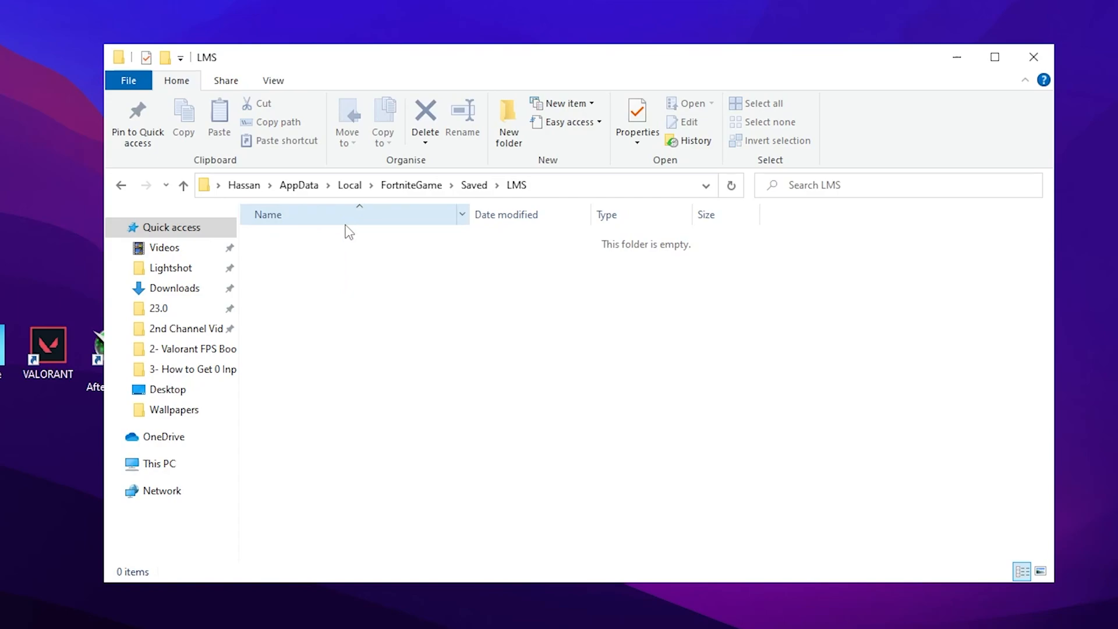
Step: Back in Saved, delete all files inside the Logs folder
left_click(181, 186)
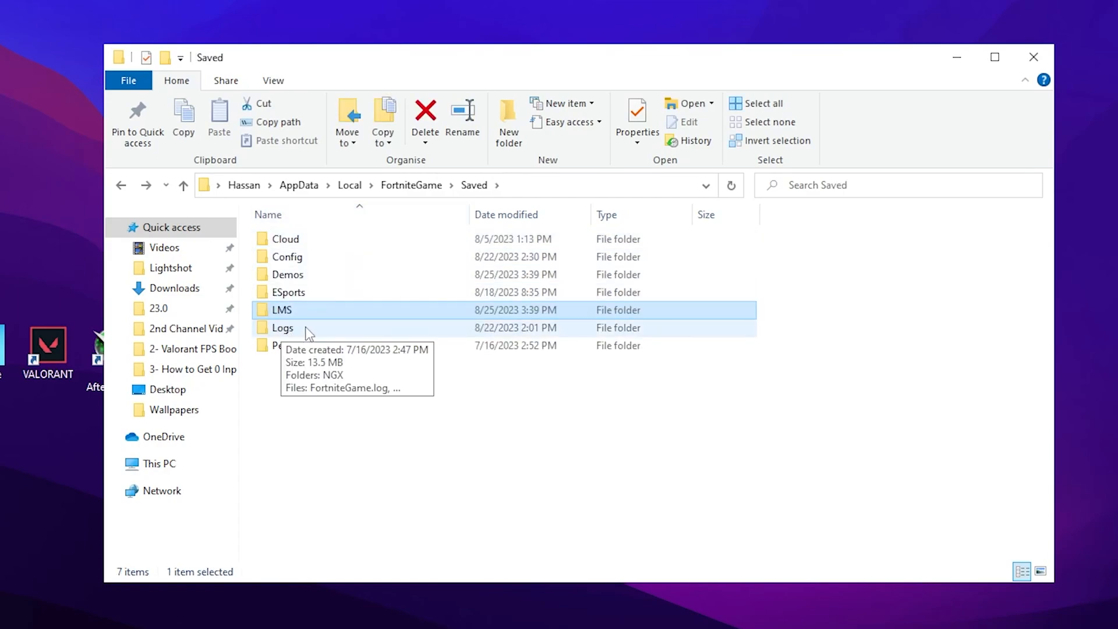
double_click(282, 327)
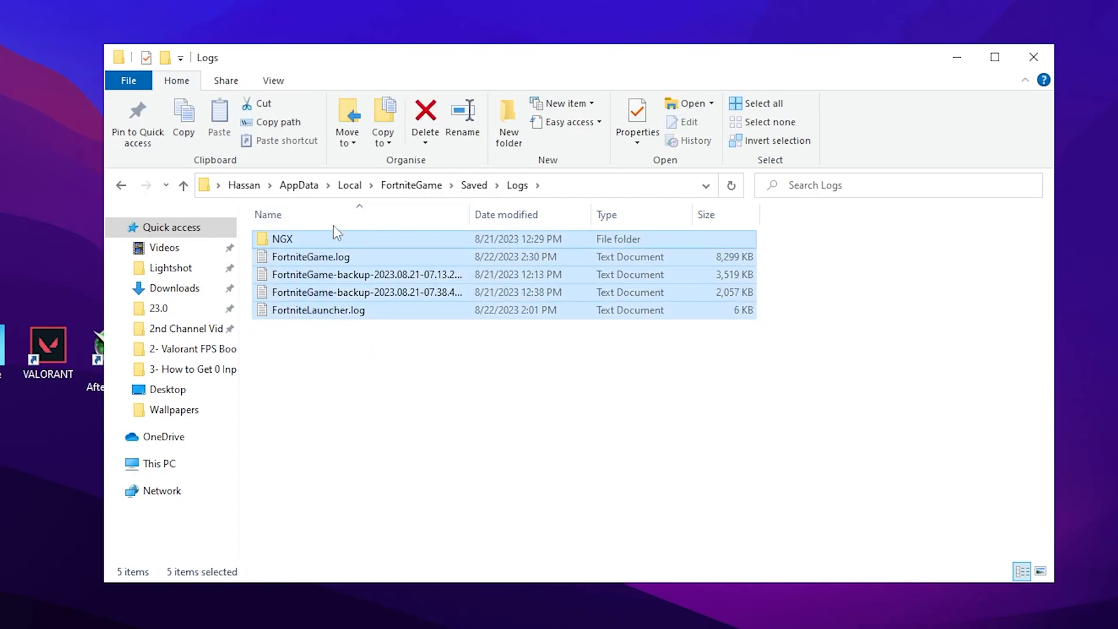
left_click(424, 118)
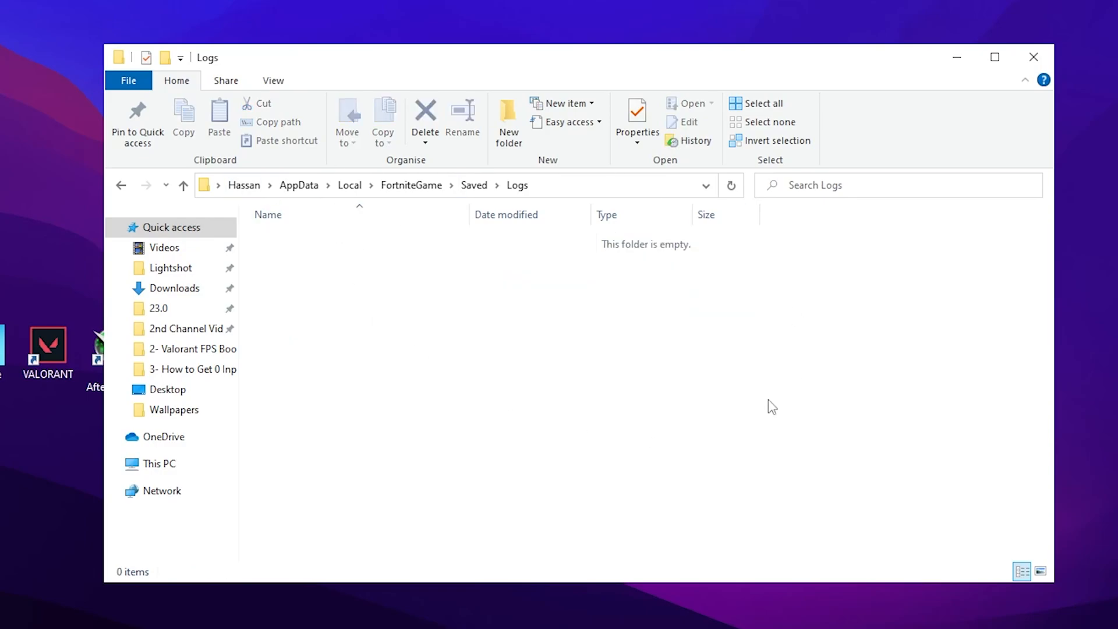
mouse_move(299, 185)
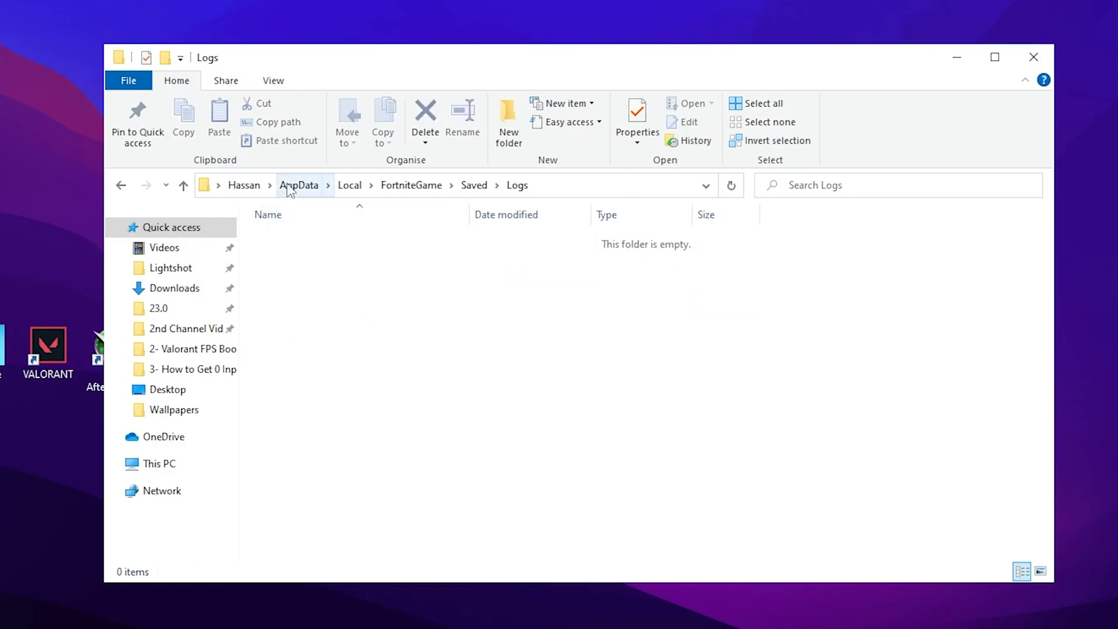
Step: Select everything in AppData > Local > Temp and delete it
left_click(299, 185)
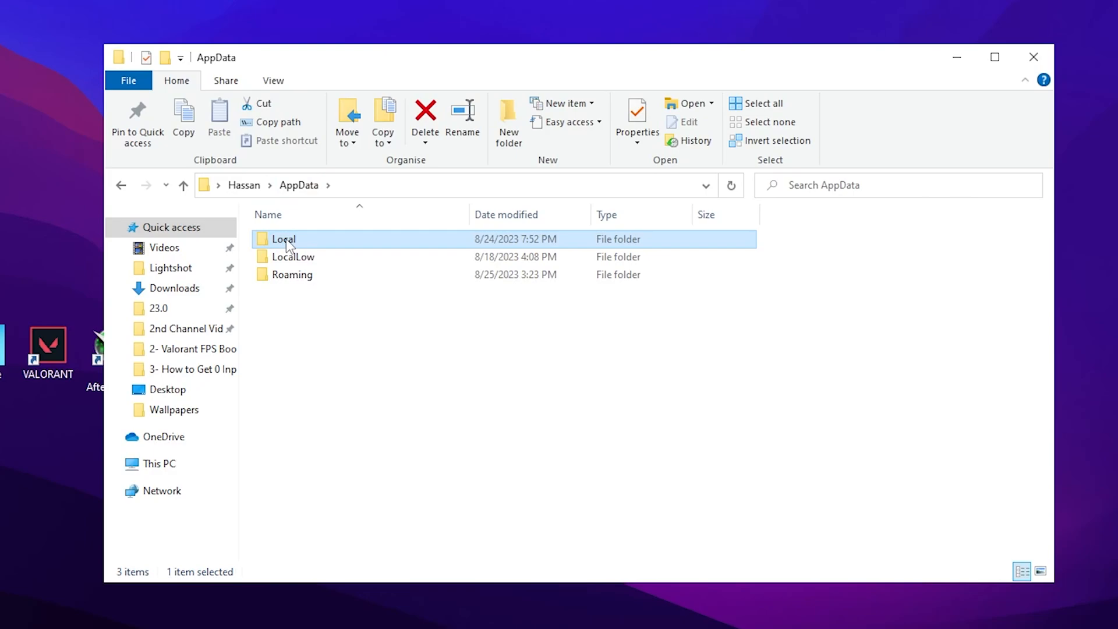
double_click(284, 239)
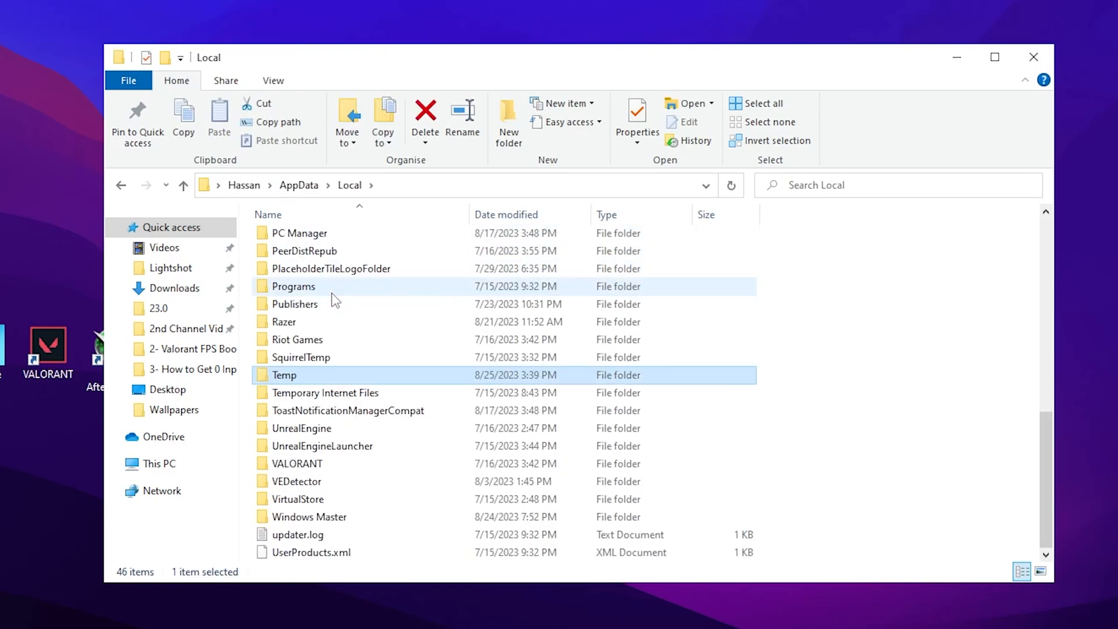
mouse_move(300, 376)
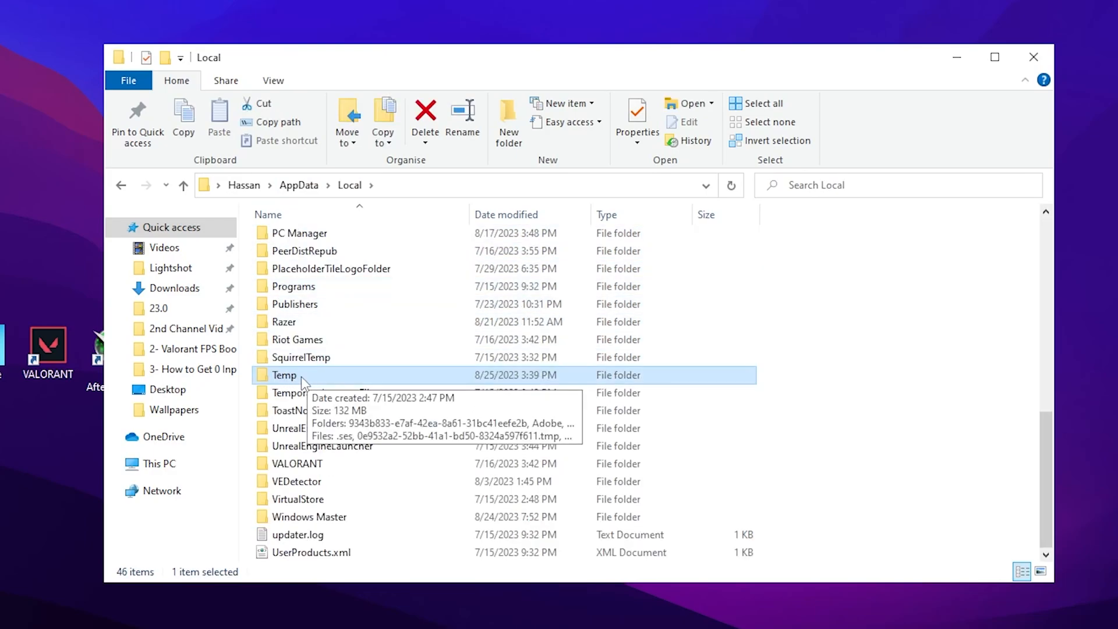
double_click(284, 373)
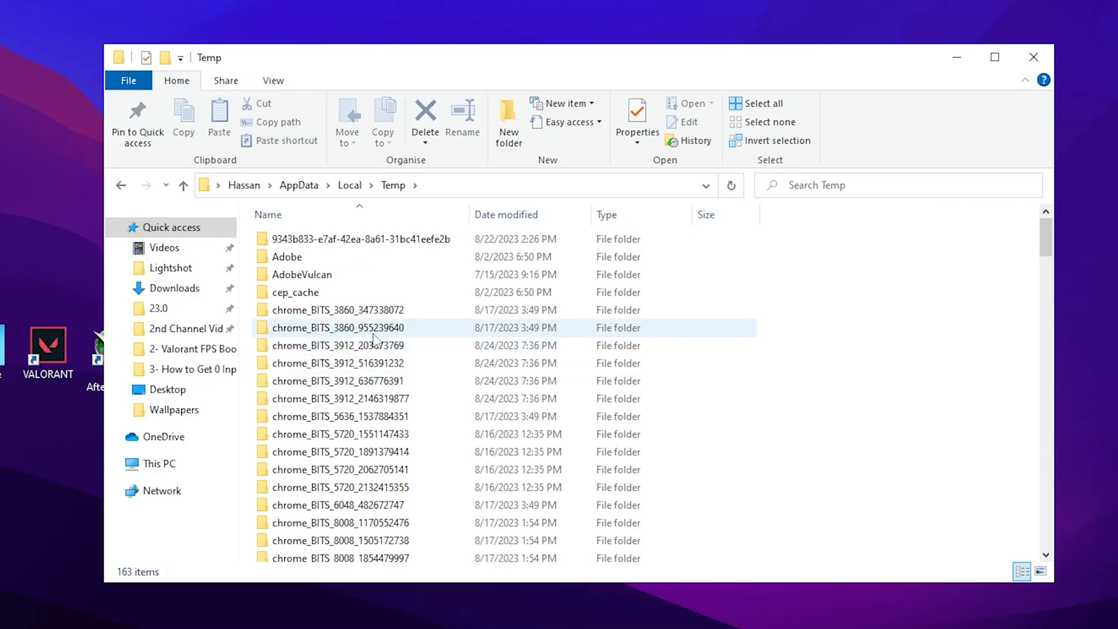
key("ctrl+a")
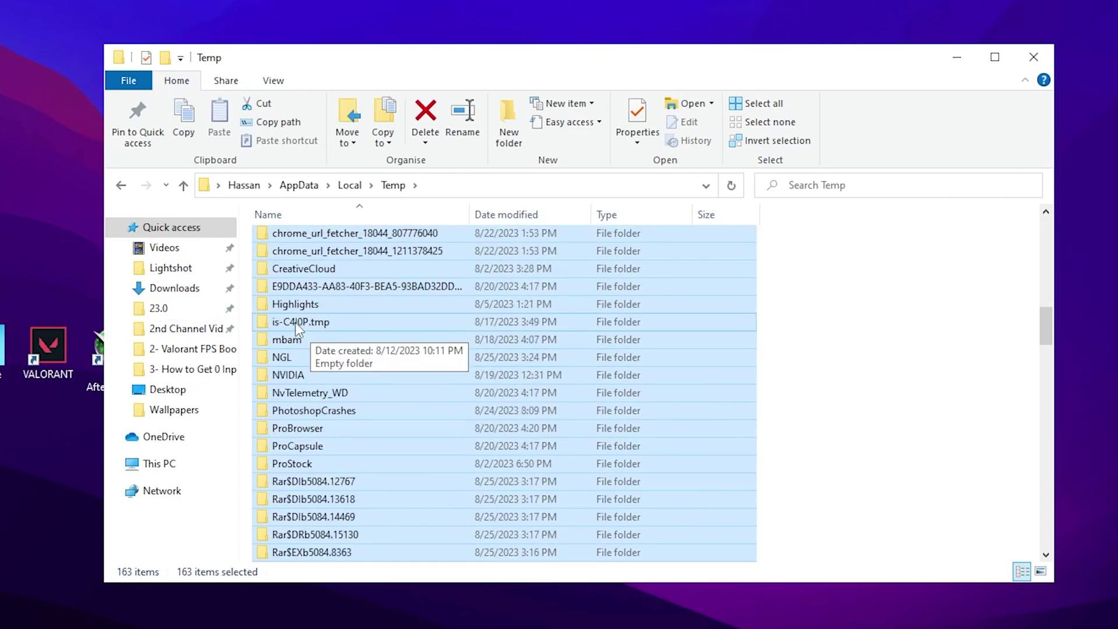
mouse_move(295, 304)
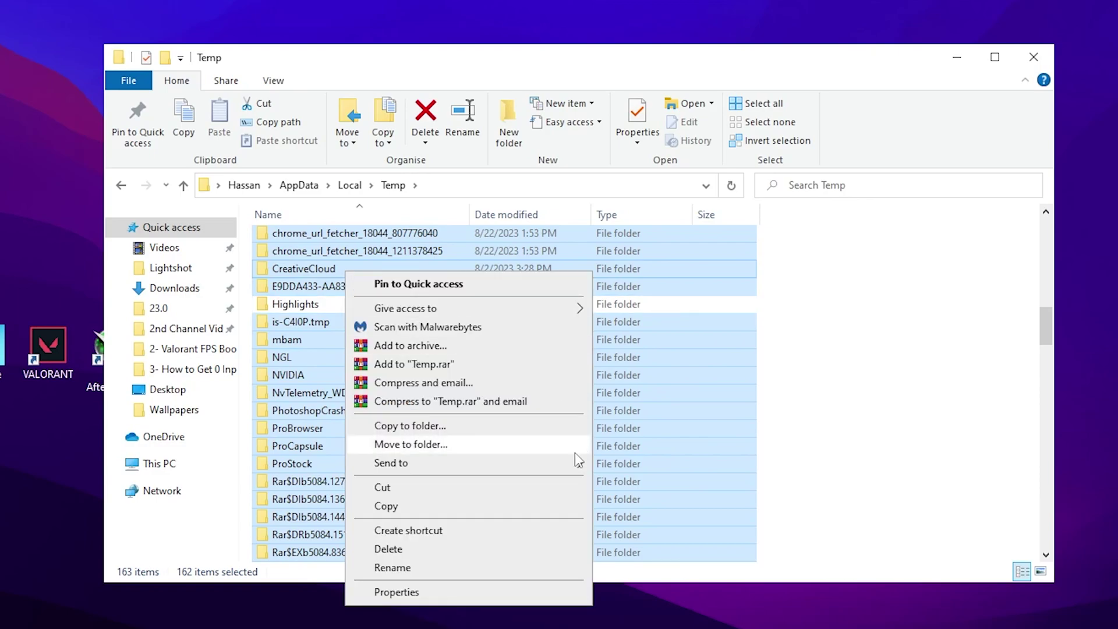
left_click(389, 549)
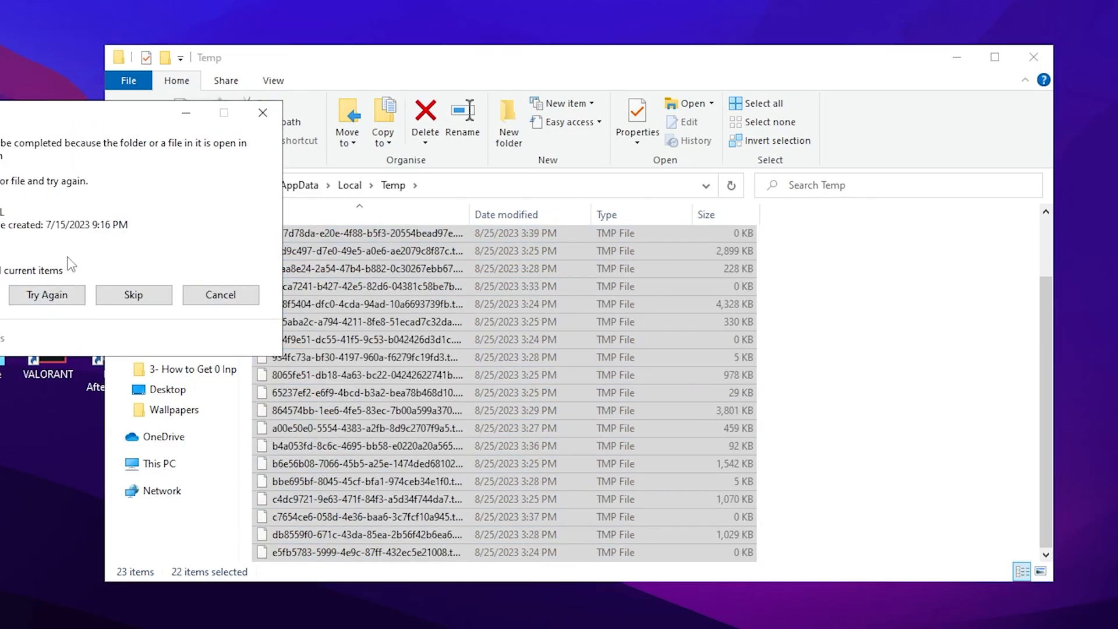
mouse_move(191, 260)
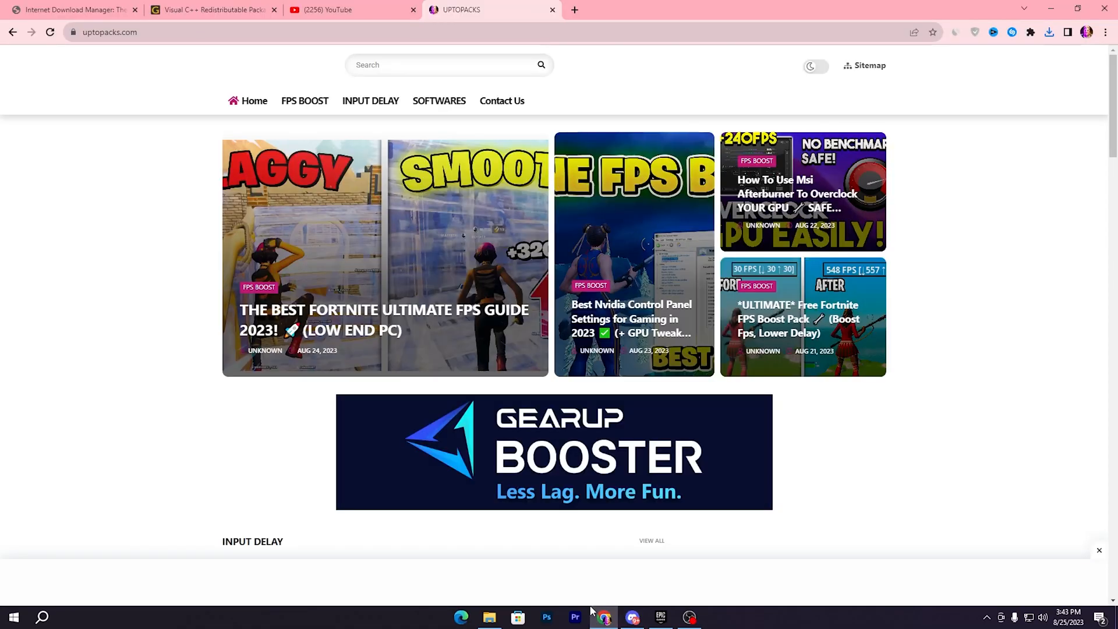
mouse_move(465, 443)
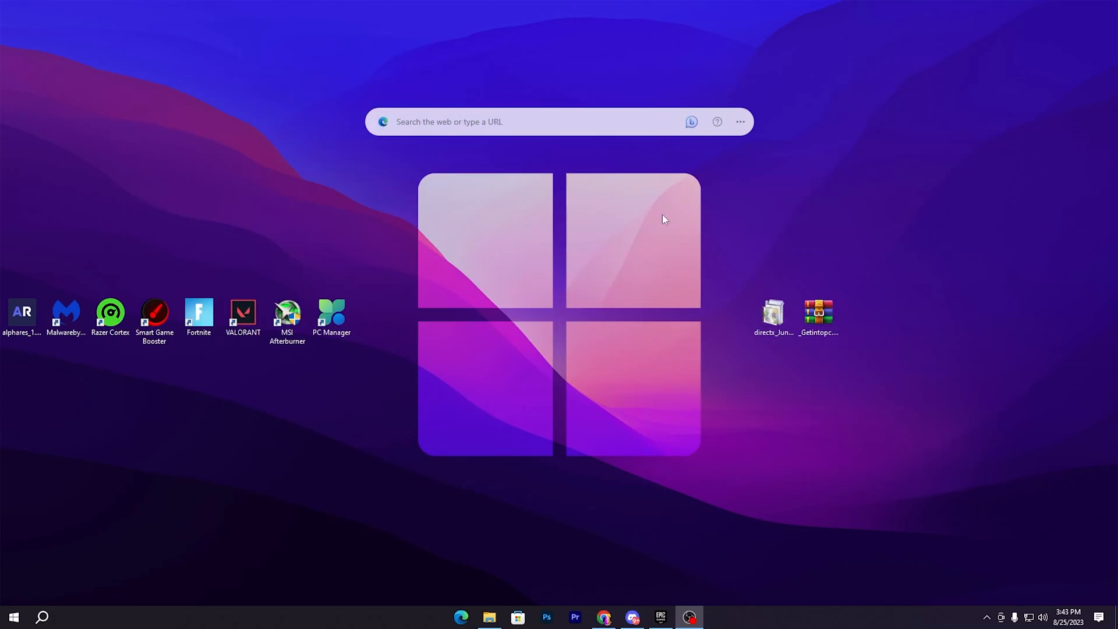
mouse_move(834, 363)
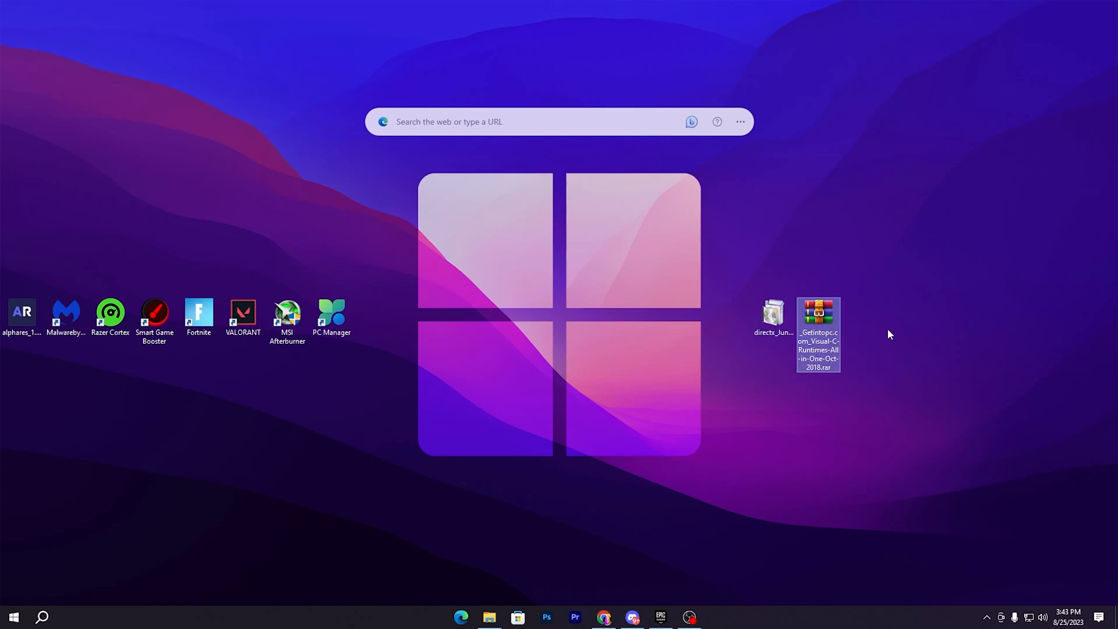
Step: Extract the password-protected Visual C runtimes archive to the desktop and enter the extracted folder
double_click(818, 312)
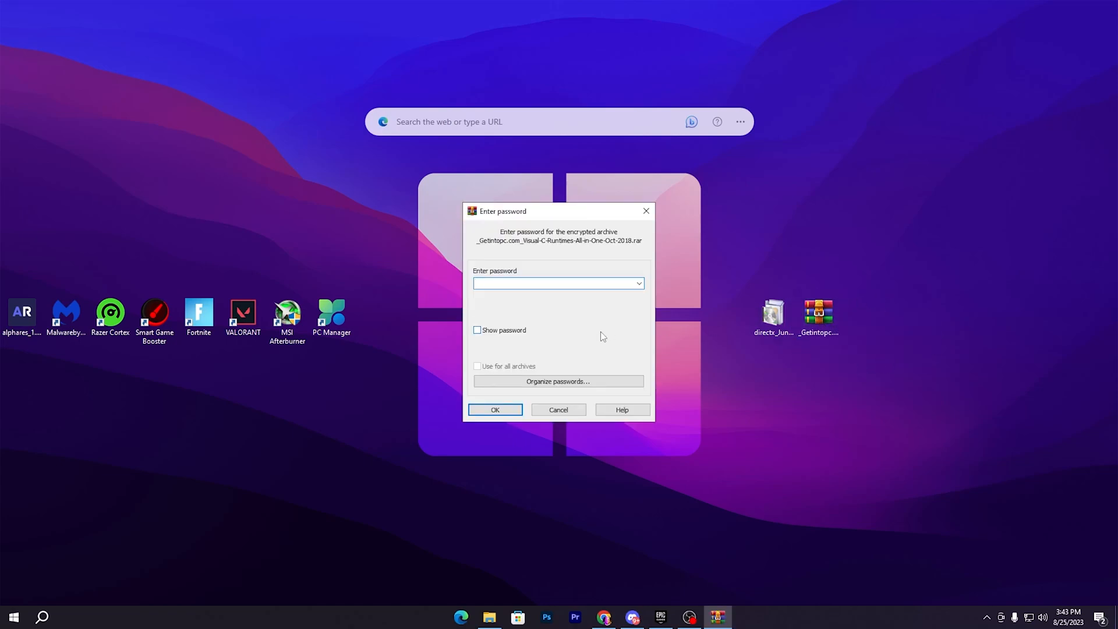
left_click(494, 408)
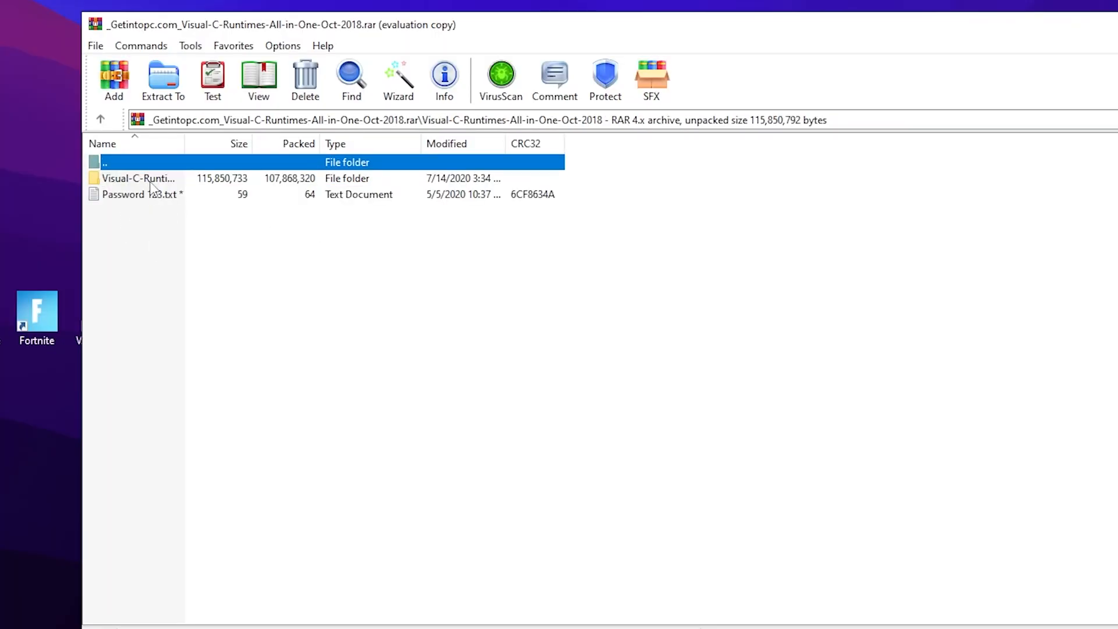
double_click(139, 178)
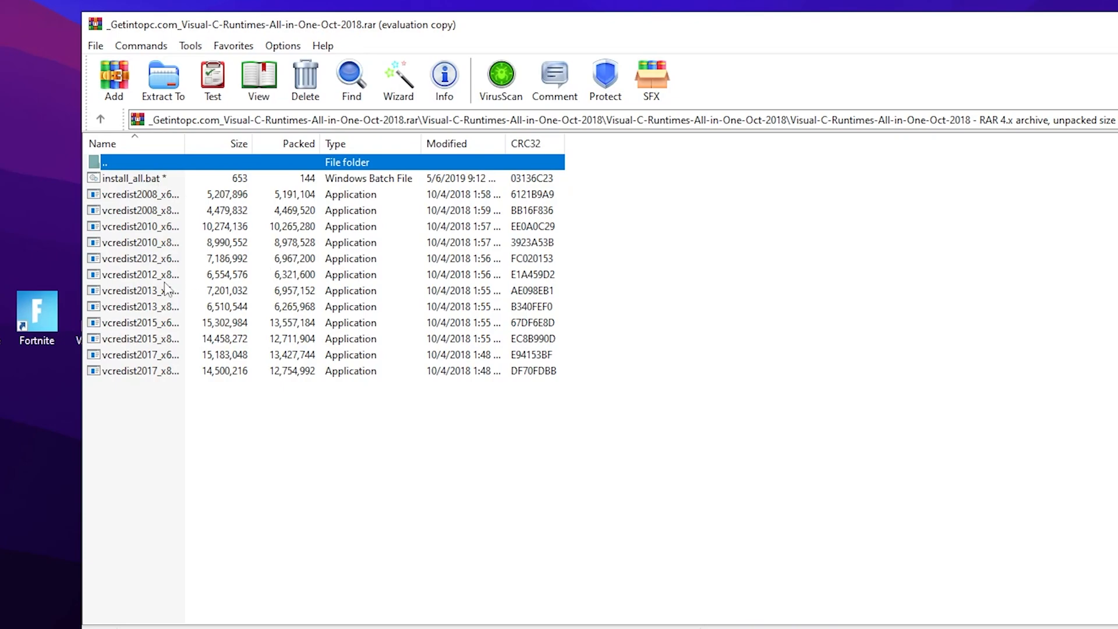
mouse_move(134, 183)
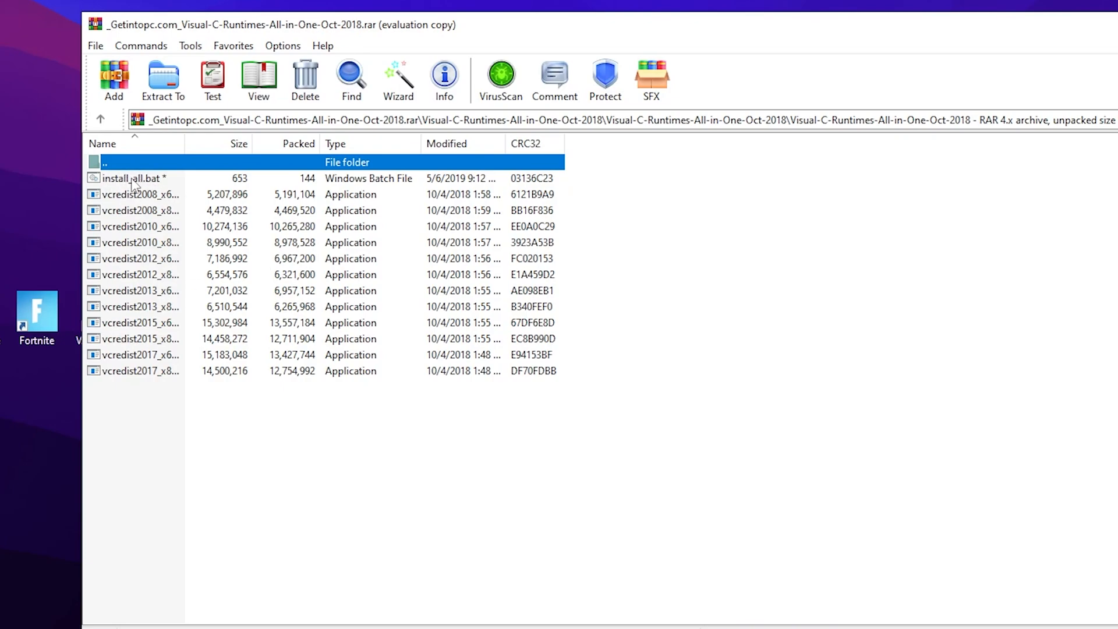
left_click(723, 295)
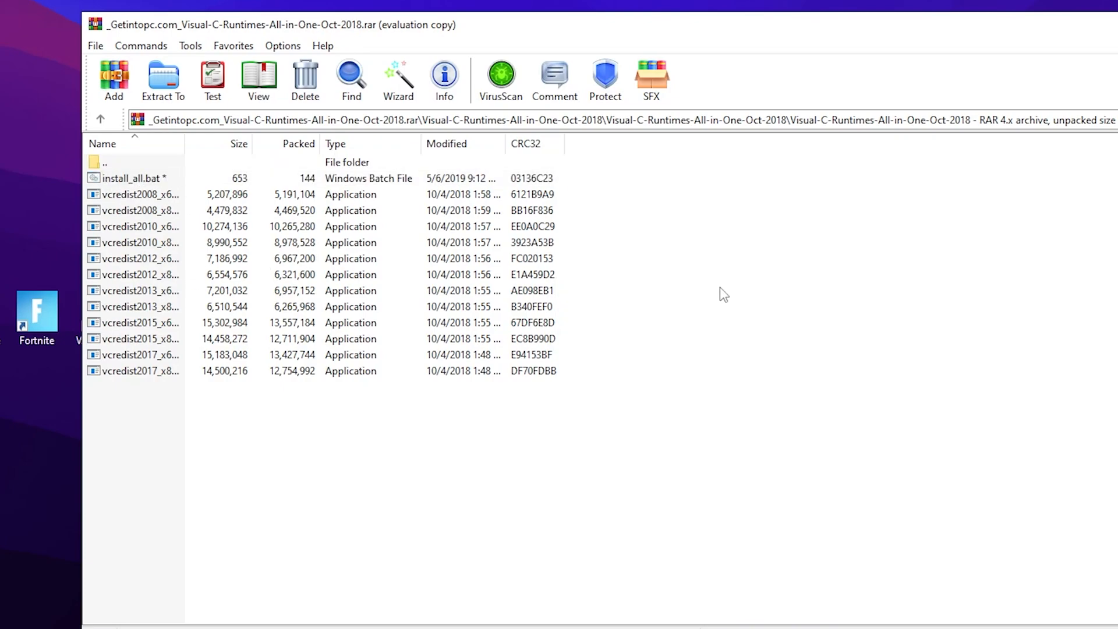
left_click(163, 81)
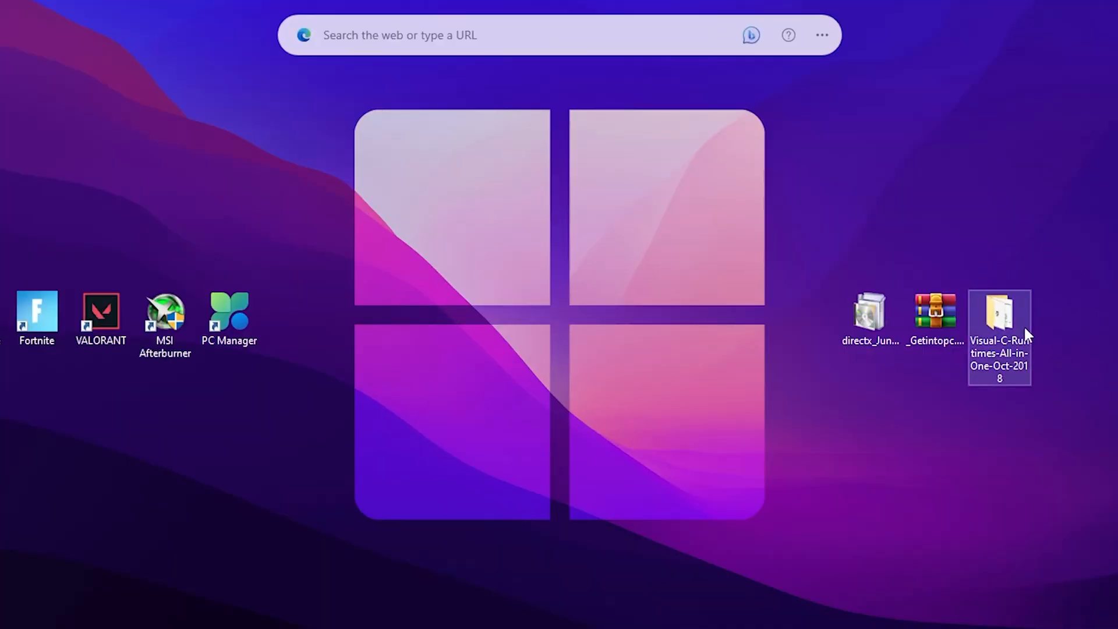
double_click(999, 313)
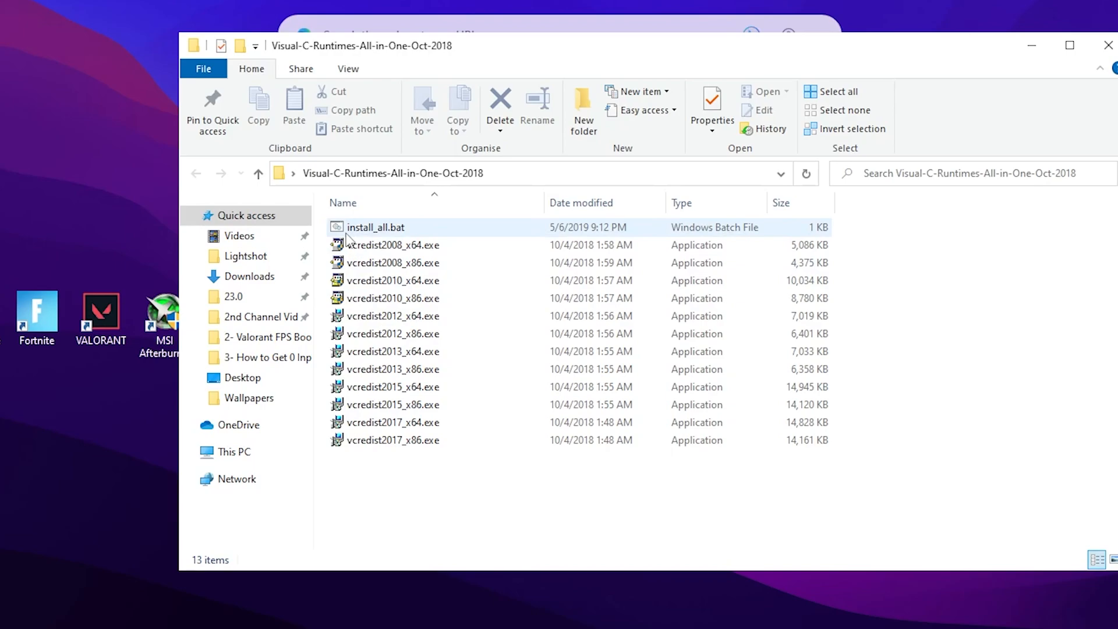
mouse_move(370, 228)
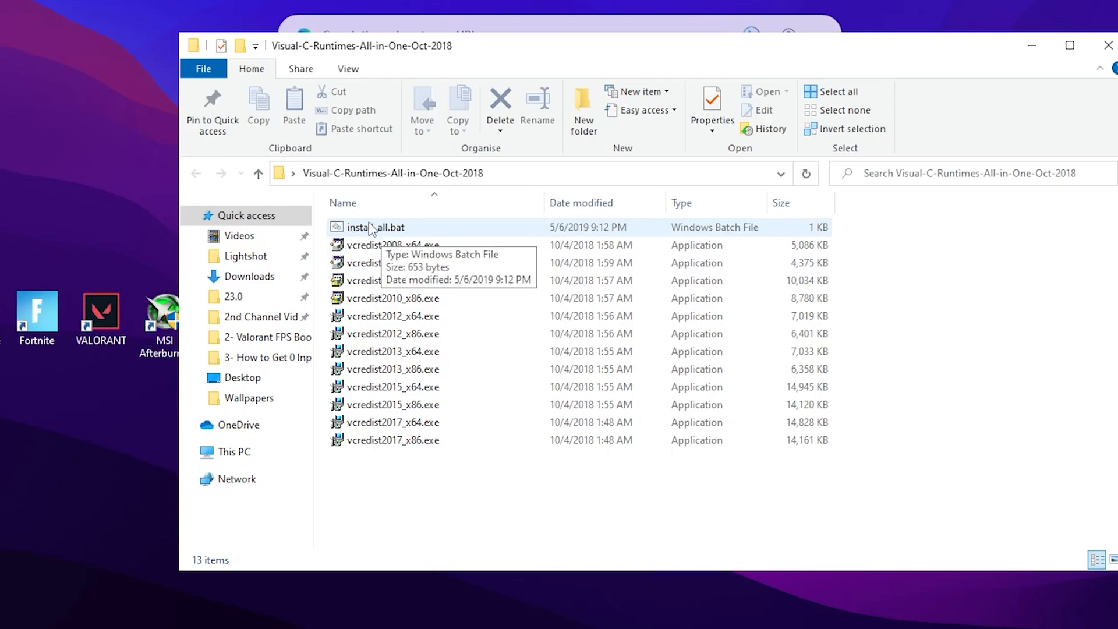
Step: Run install_all.bat to install every Visual C++ runtime, then return to the desktop
left_click(374, 227)
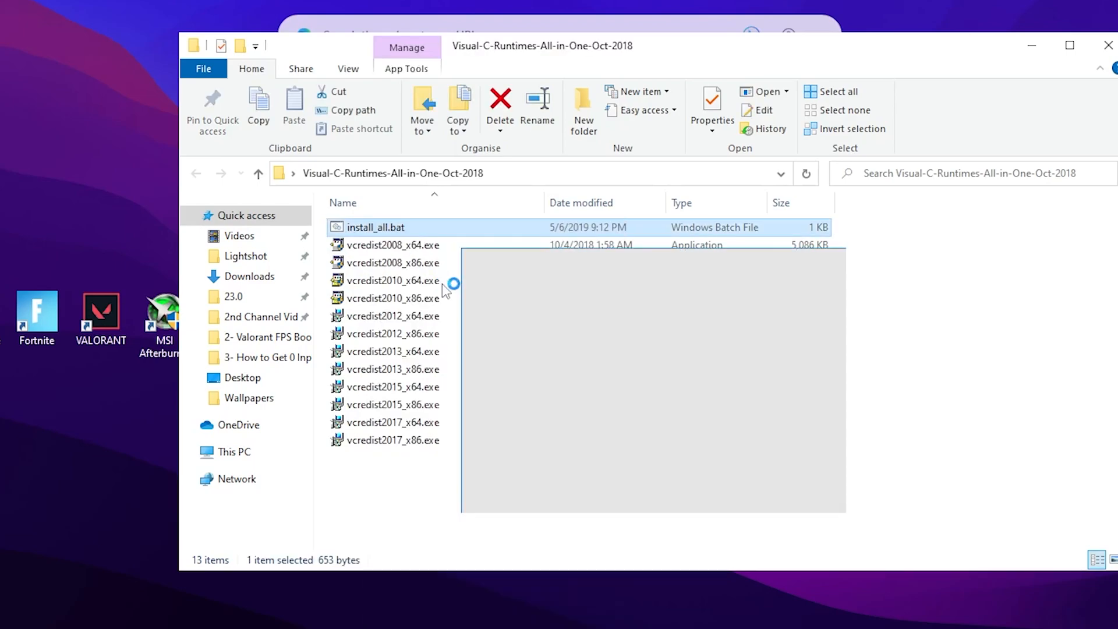
double_click(376, 228)
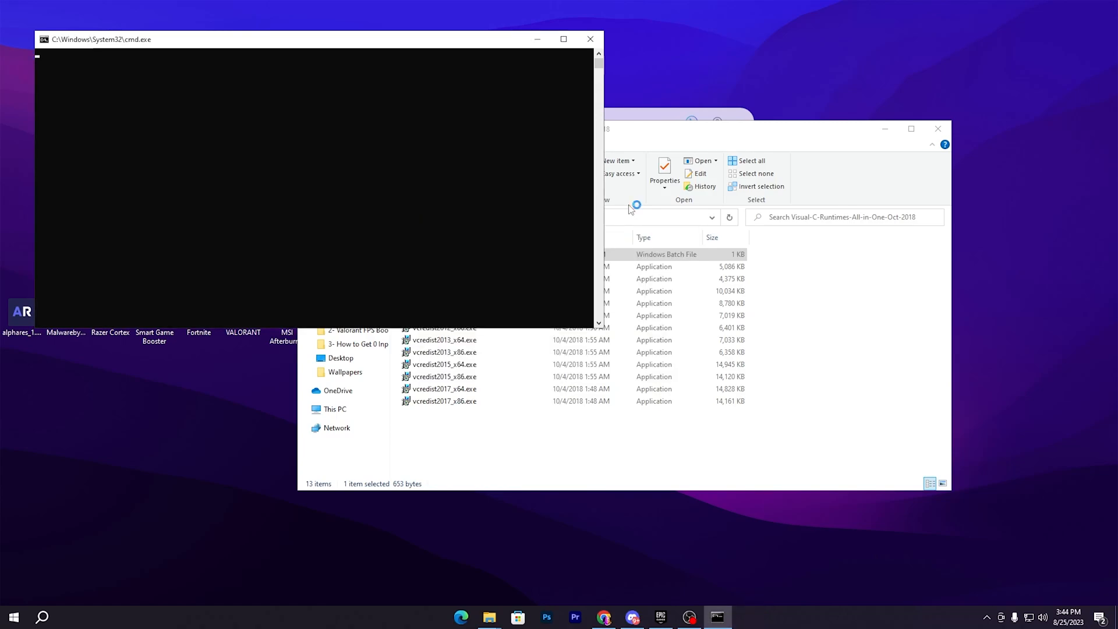
left_click(589, 39)
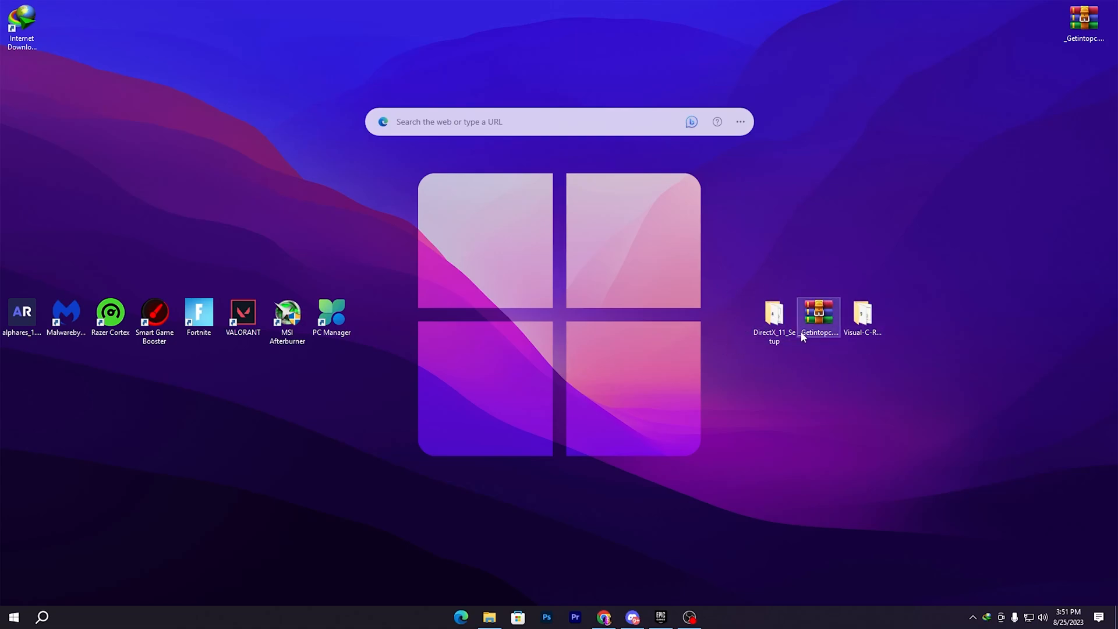
Step: Launch DXSETUP.exe from the DirectX_11_Setup folder on the desktop
double_click(773, 313)
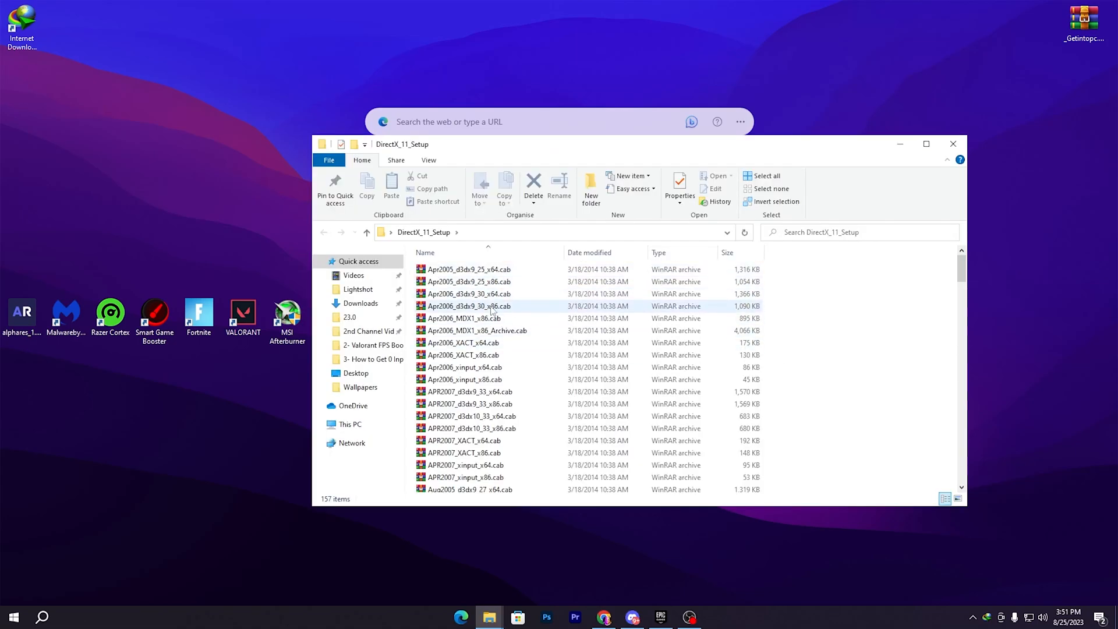
scroll("down", 3)
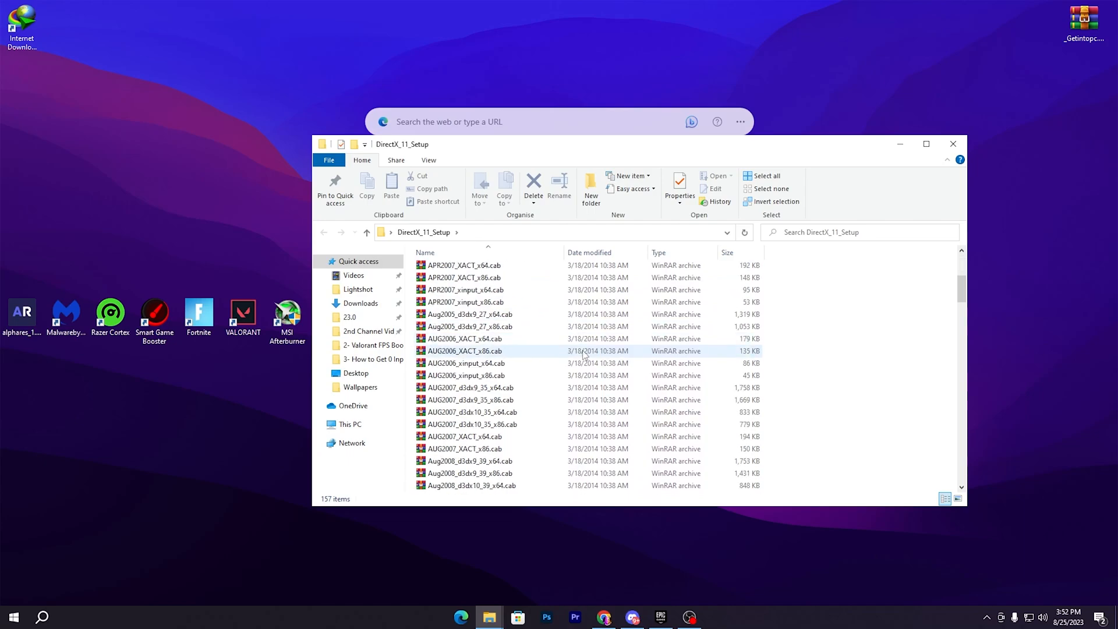
scroll("down", 3)
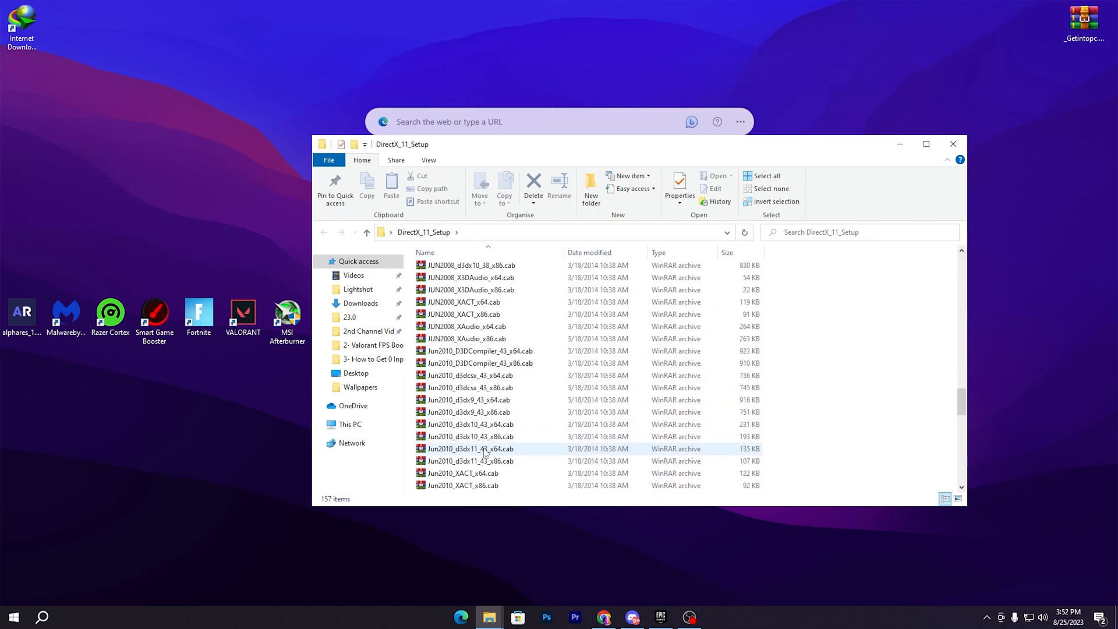
scroll("down", 3)
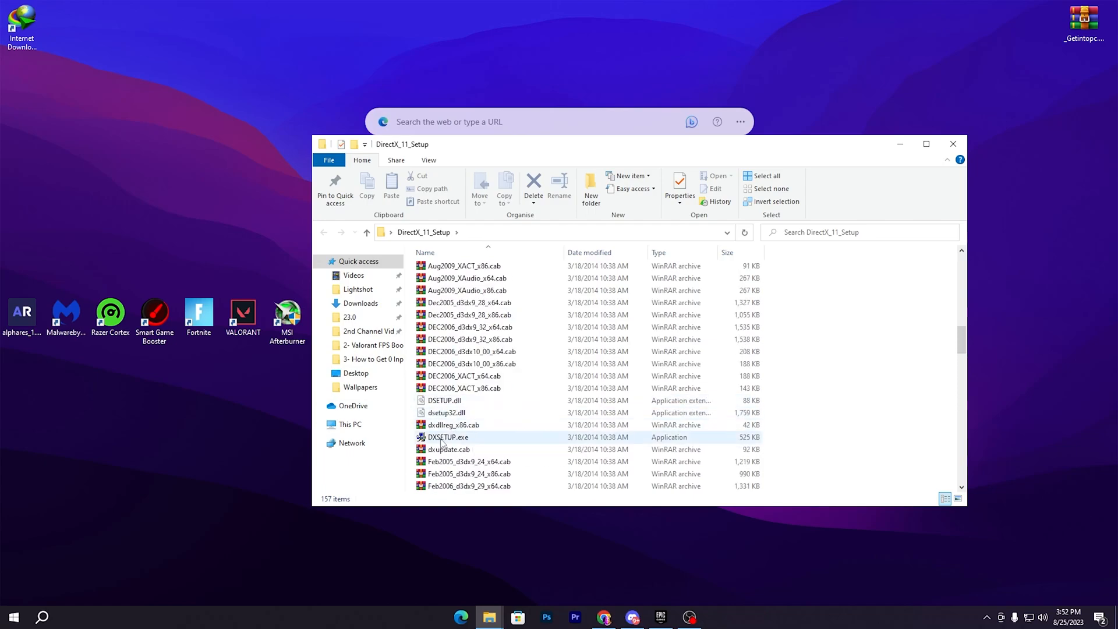
left_click(447, 437)
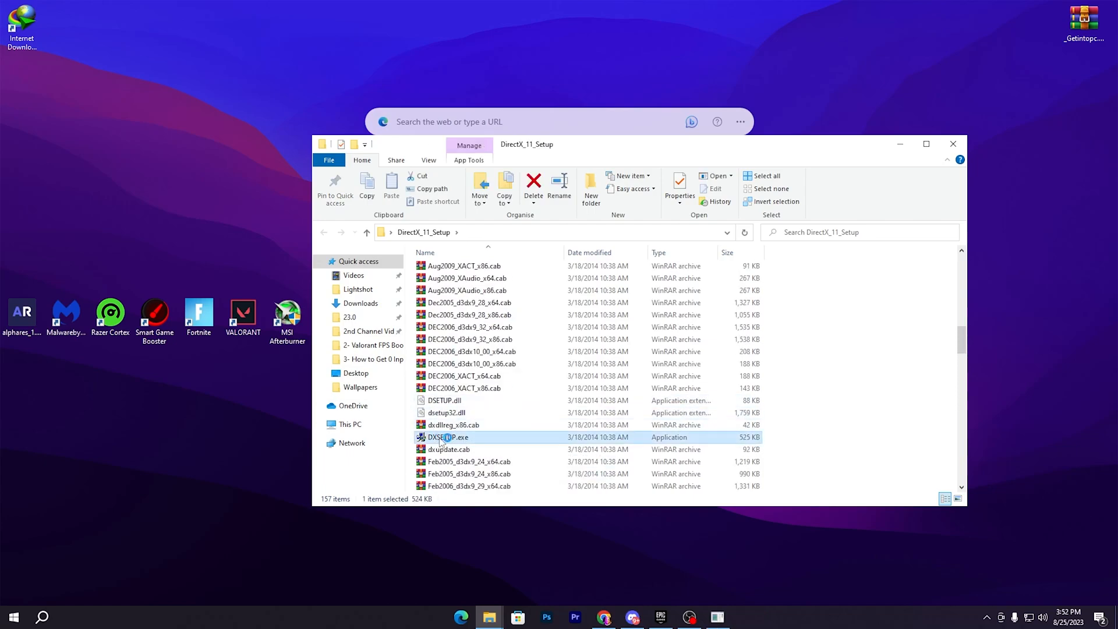
double_click(446, 437)
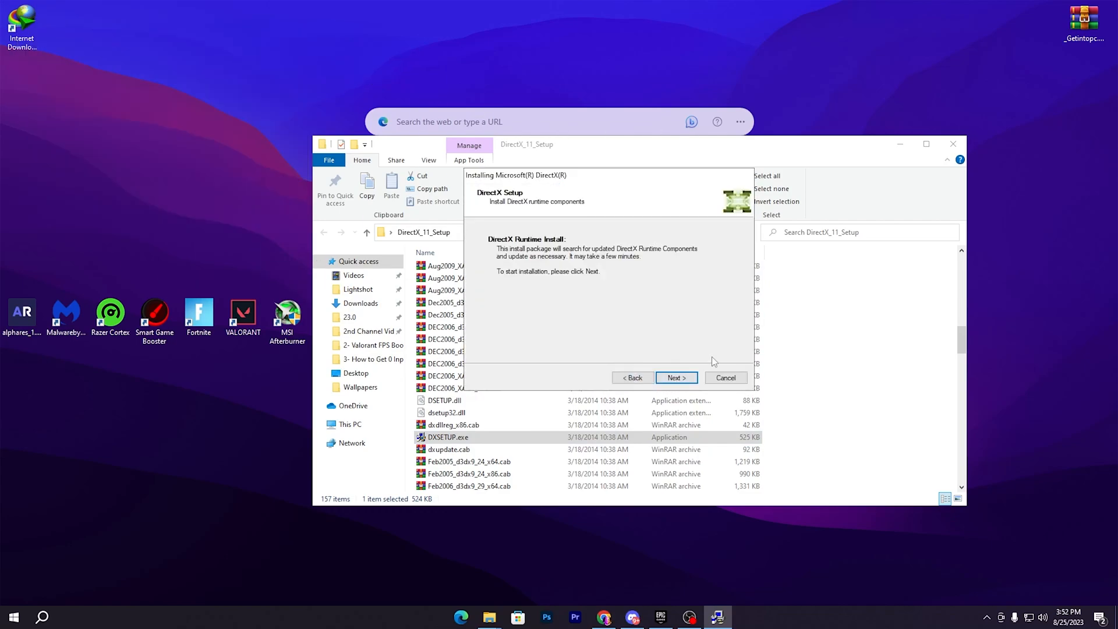
Step: Install the DirectX runtime components, downloading .NET Framework 3.5 when prompted, and finish setup
left_click(675, 377)
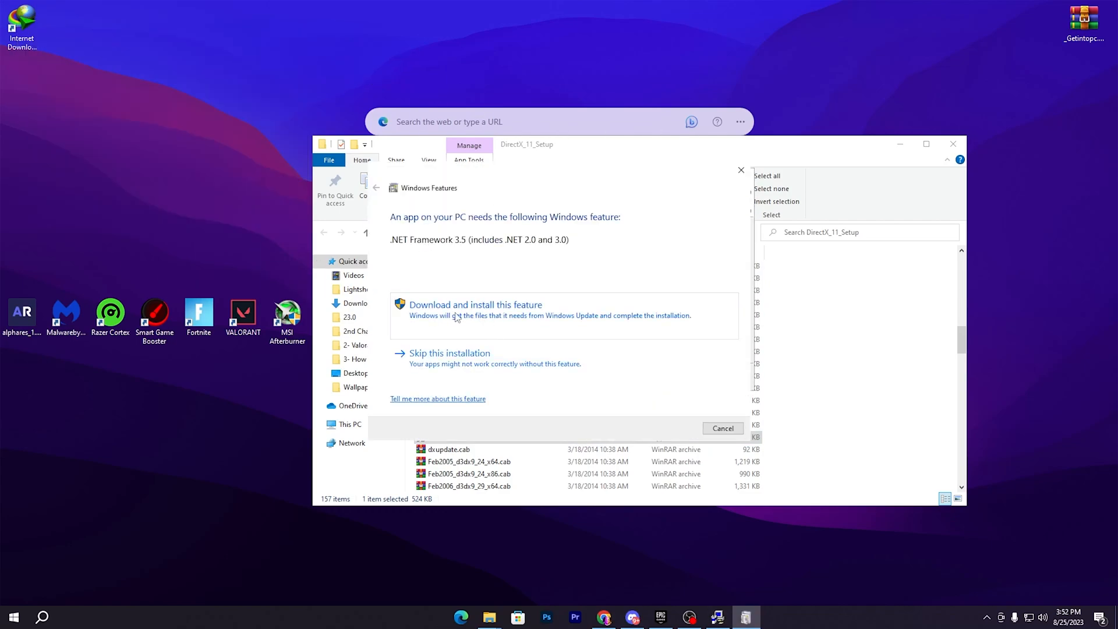
left_click(476, 304)
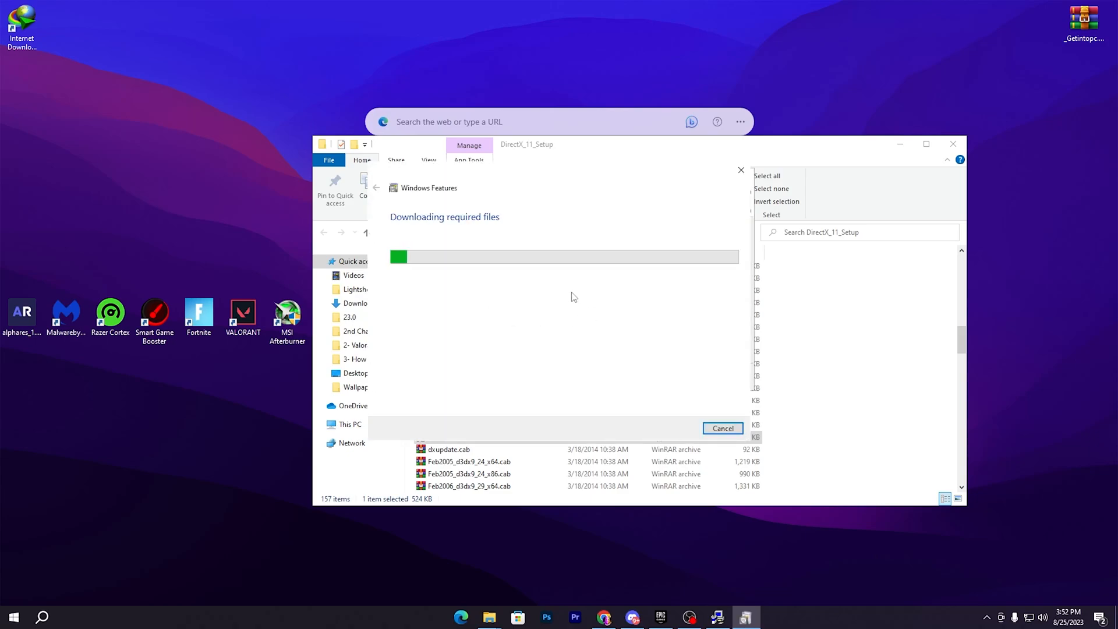
mouse_move(503, 217)
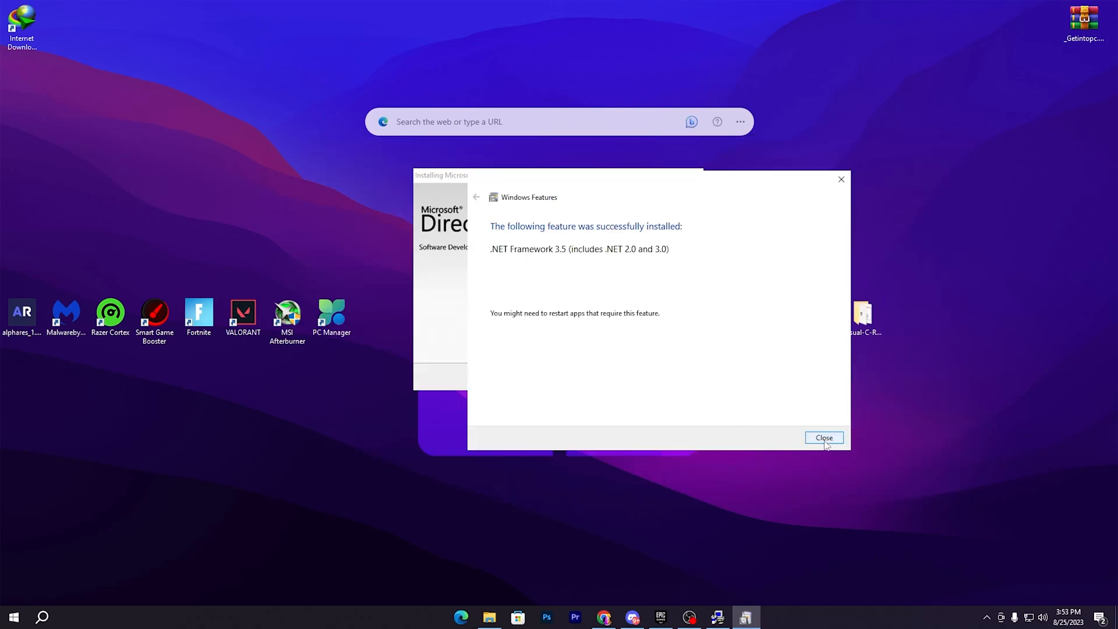
left_click(824, 437)
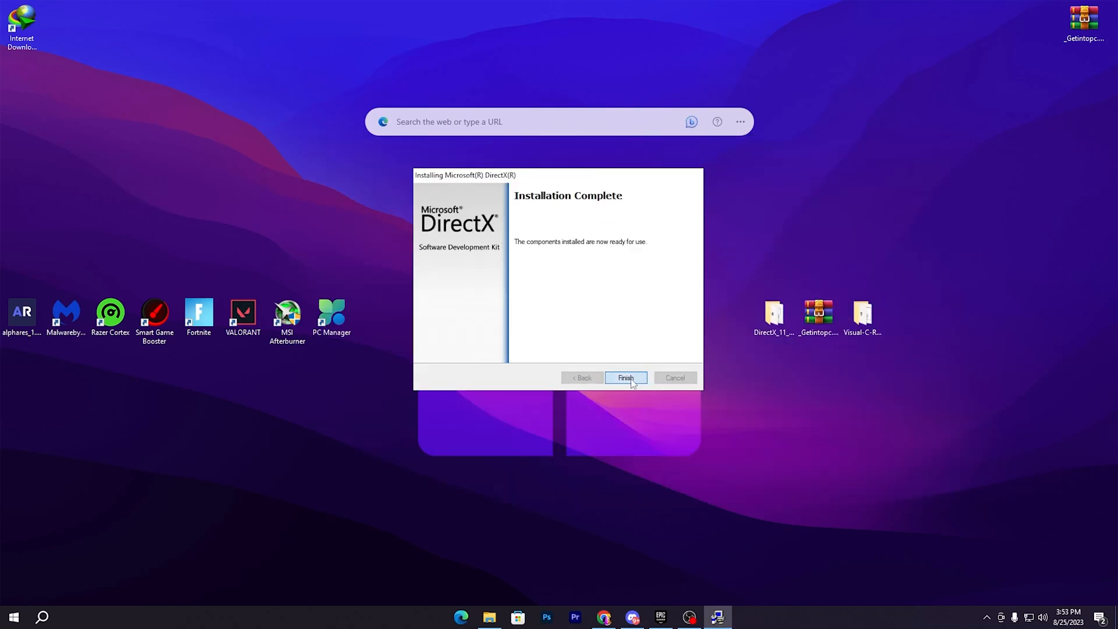
left_click(624, 377)
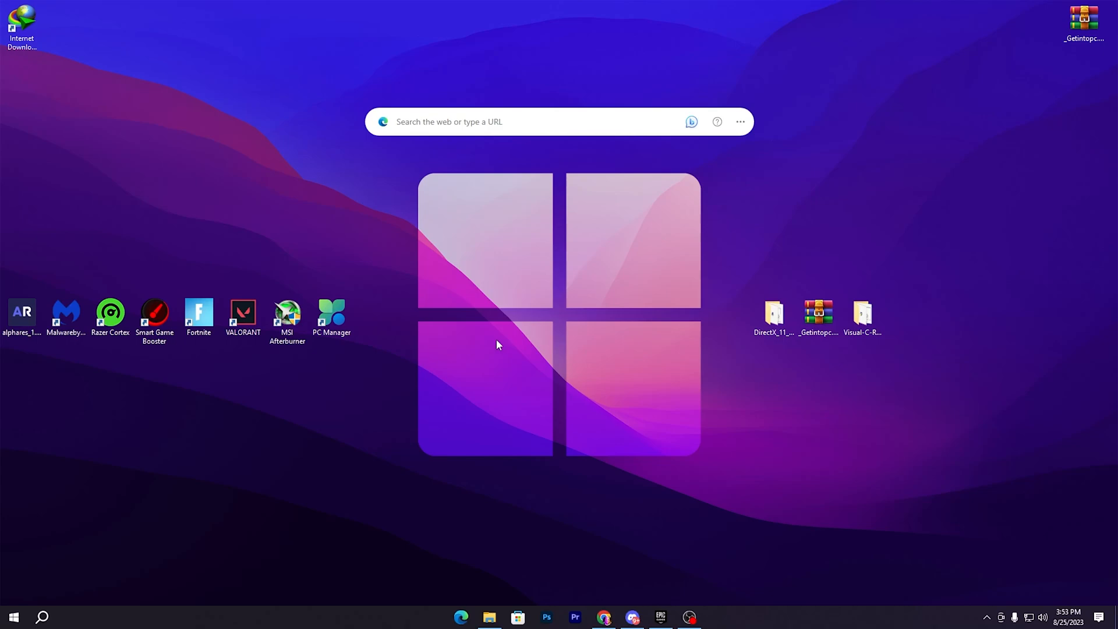
mouse_move(505, 596)
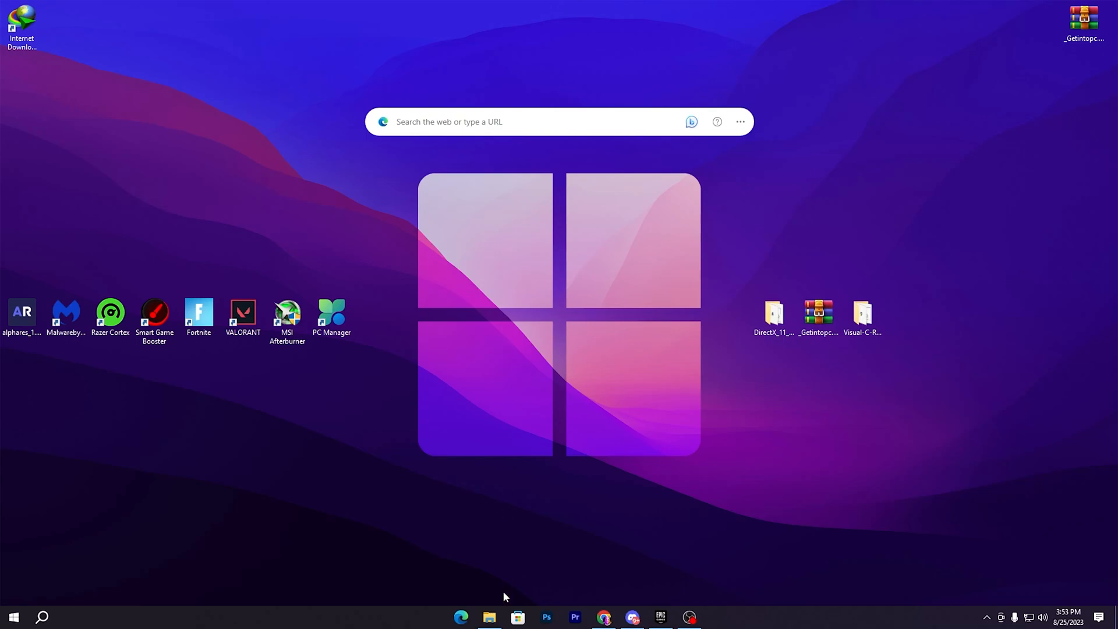
Step: Browse to C: > Program Files > Epic Games > Fortnite > FortniteGame > Binaries > Win64 > BattlEye
left_click(488, 622)
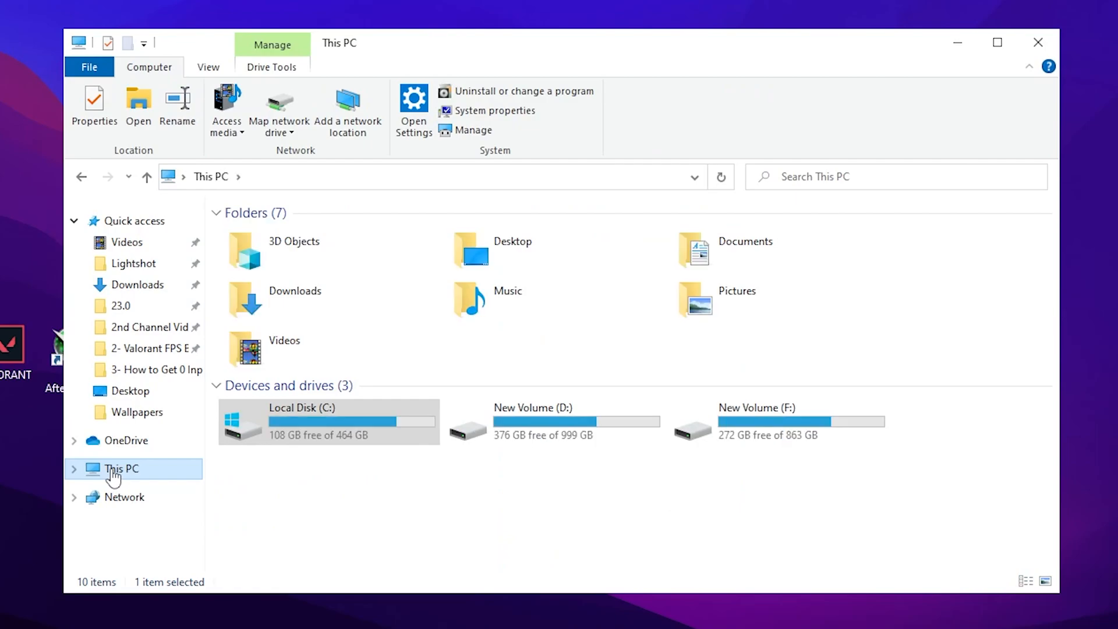
double_click(300, 421)
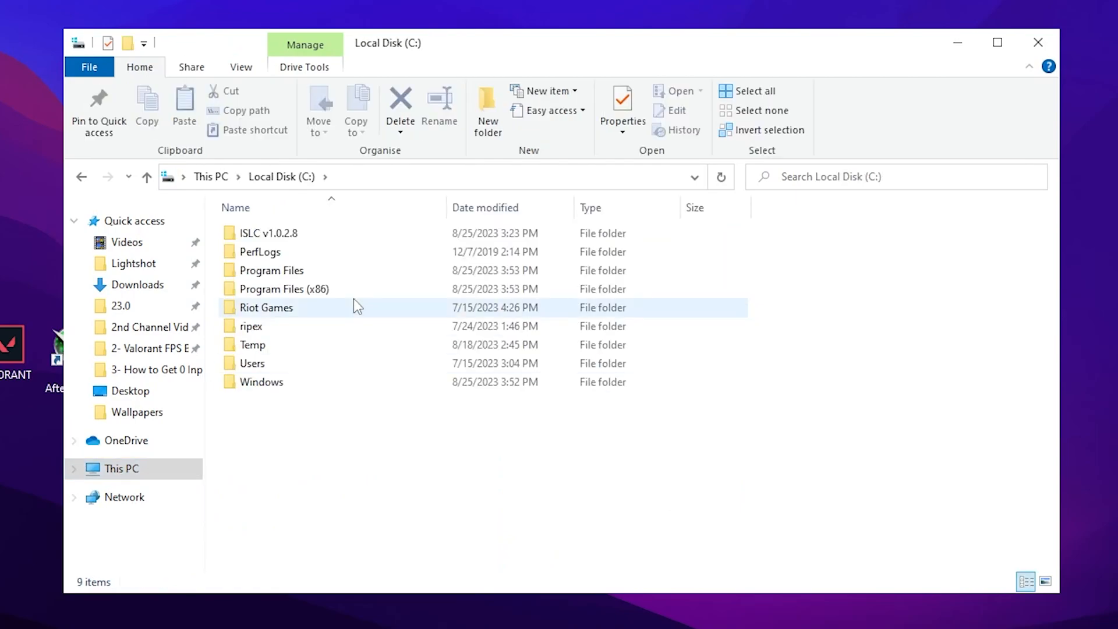
mouse_move(271, 270)
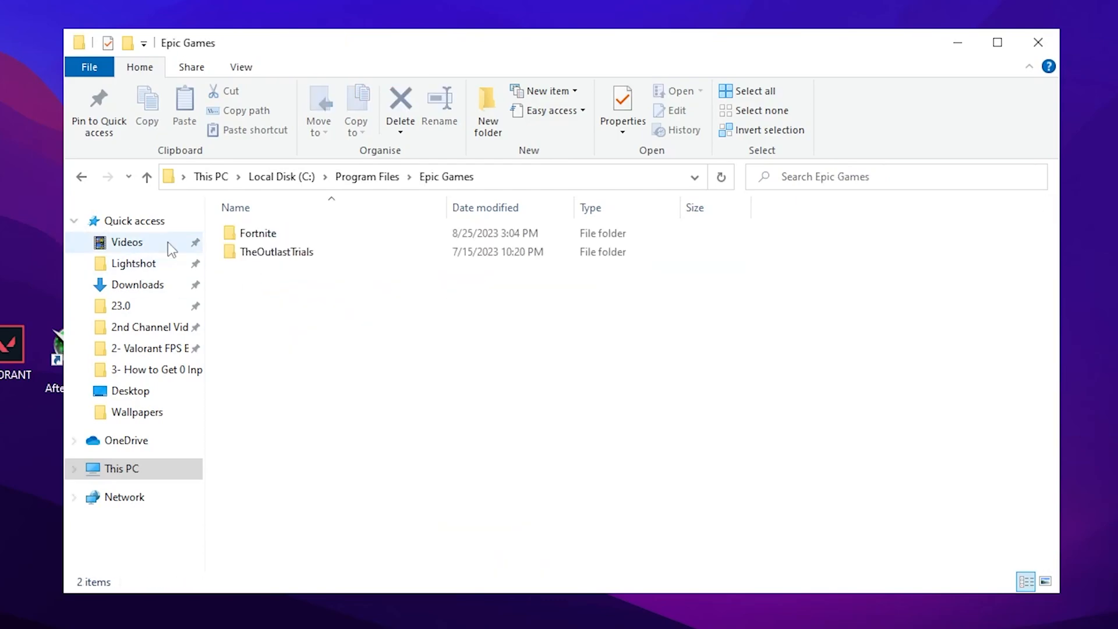
double_click(258, 233)
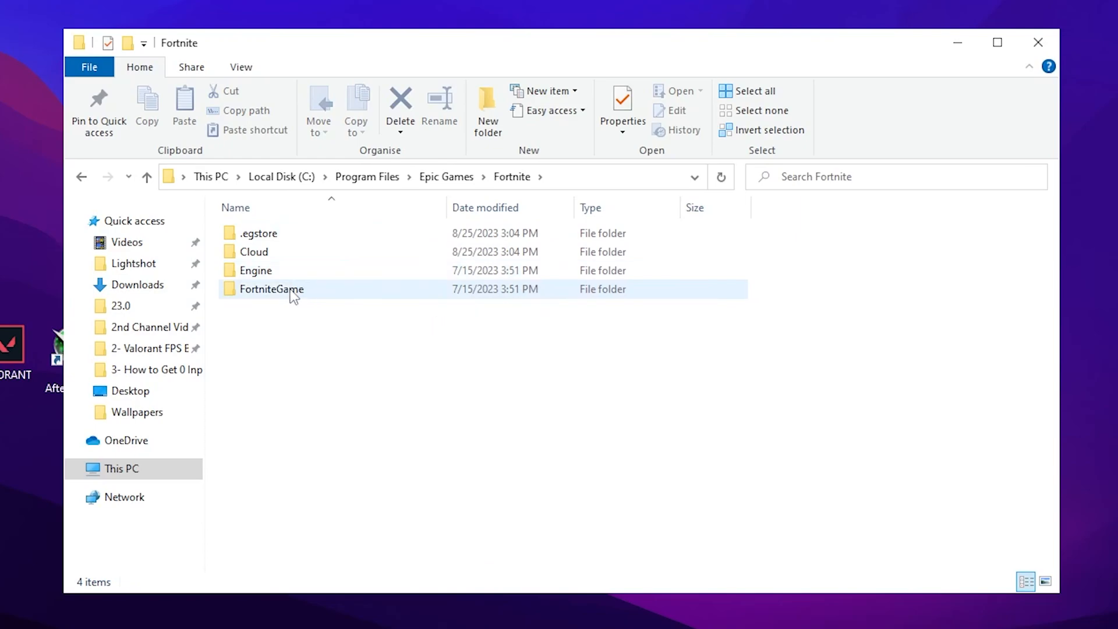
double_click(271, 289)
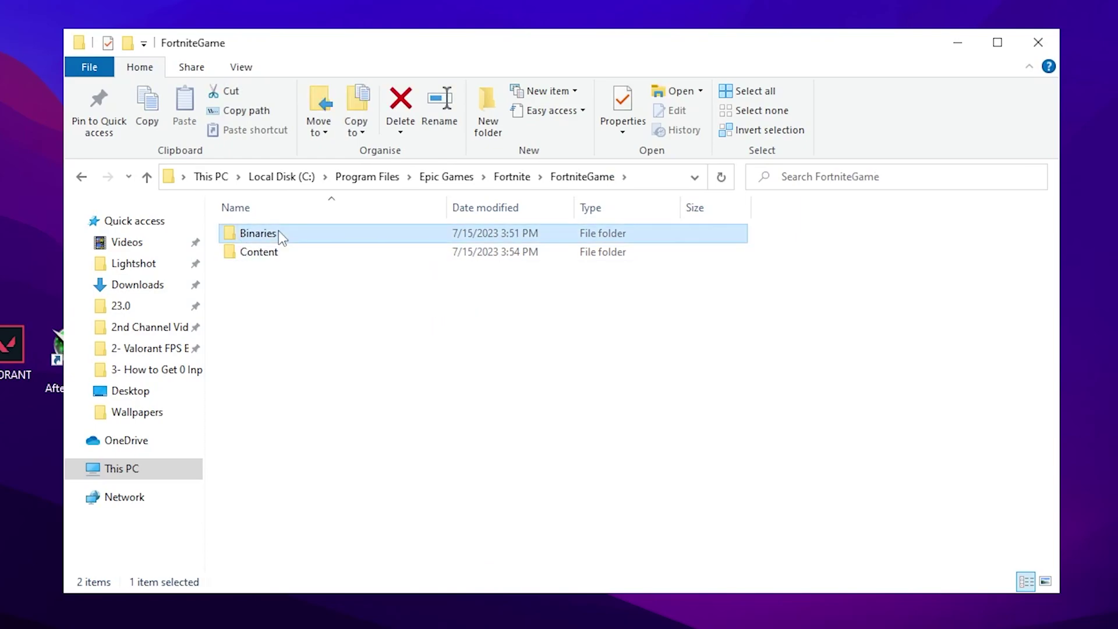
double_click(259, 233)
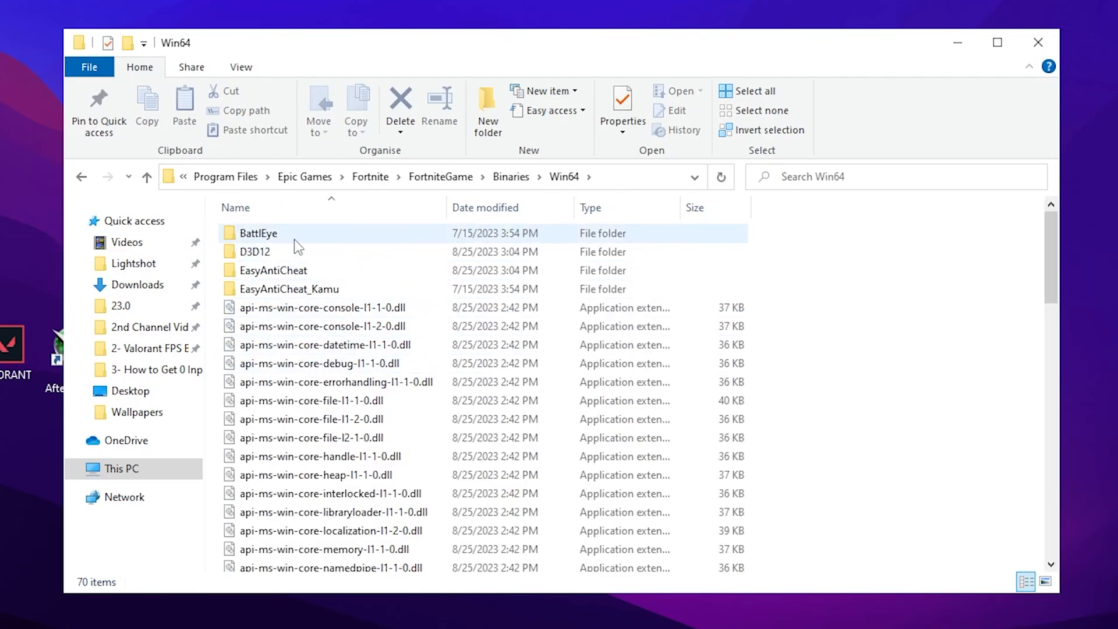
mouse_move(255, 252)
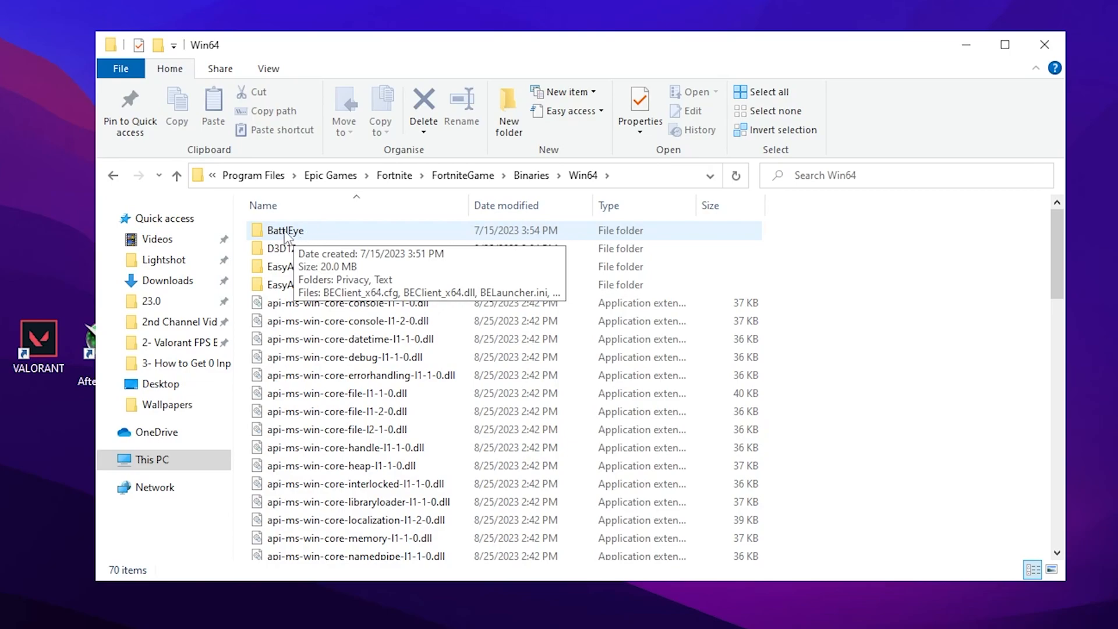
double_click(284, 230)
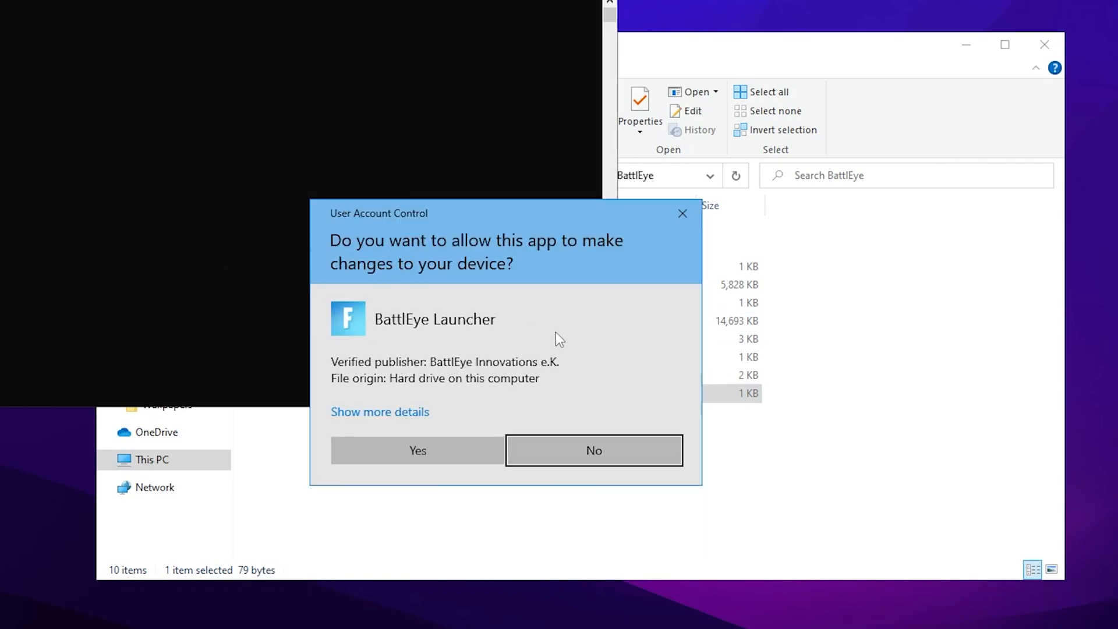
Step: Reinstall BattlEye via its batch files with admin consent, then return to Win64
left_click(593, 450)
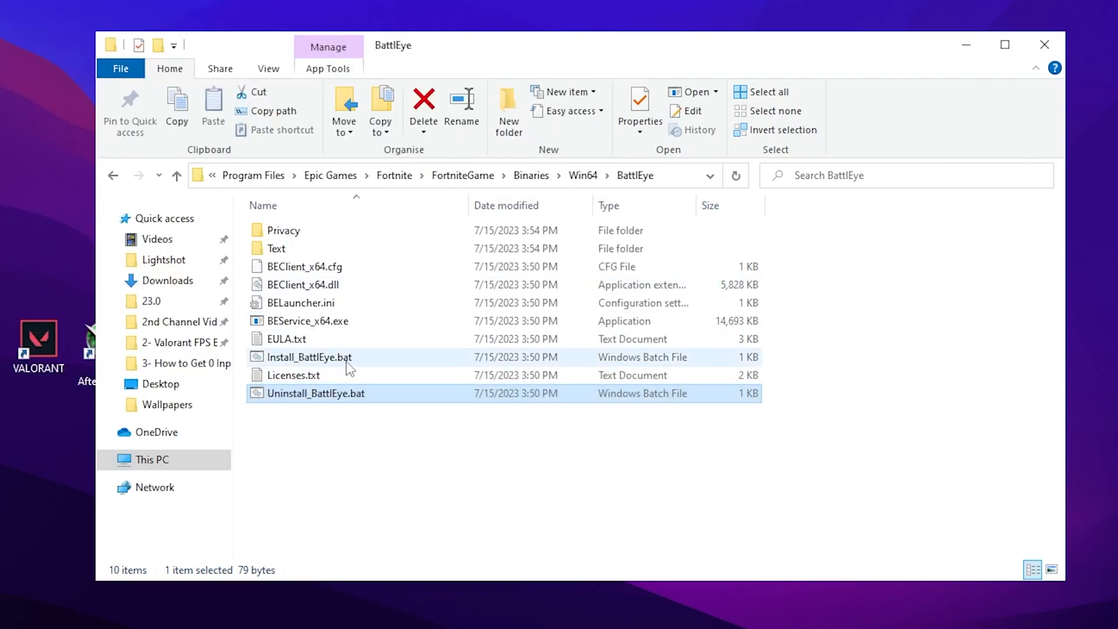
double_click(307, 357)
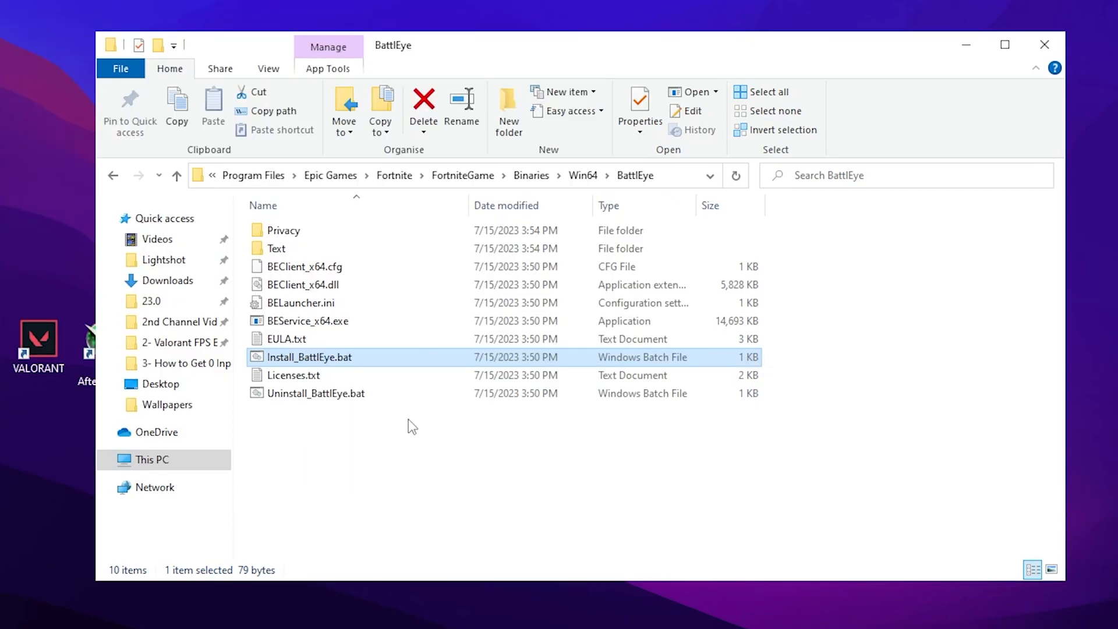
left_click(582, 176)
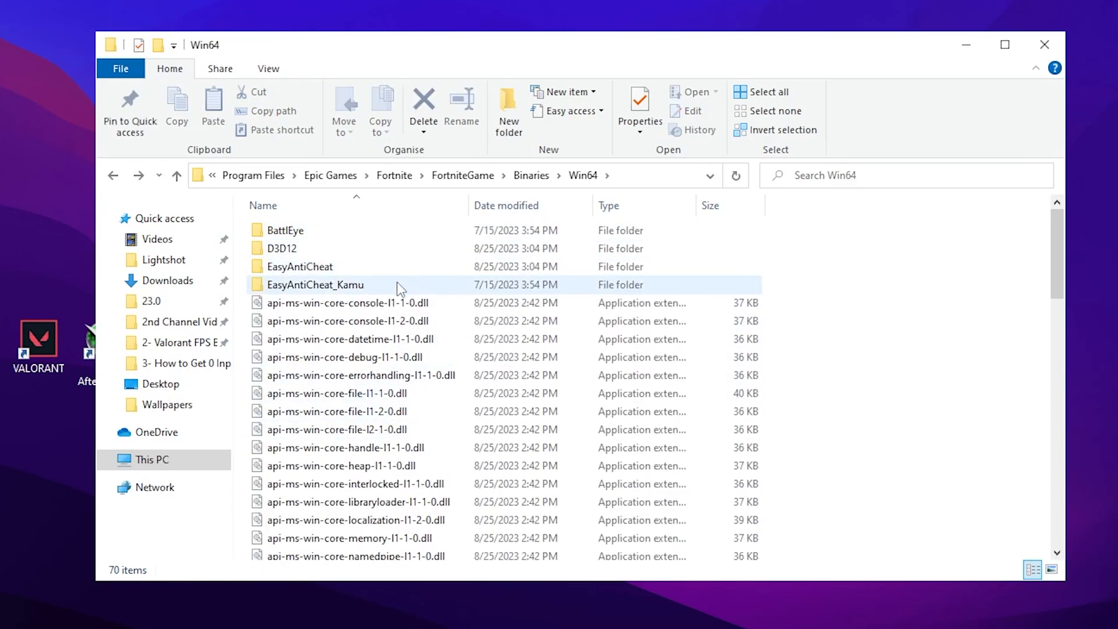
Step: Run EasyAntiCheat_Setup.exe from EasyAntiCheat_Kamu until it installs successfully, then finish
left_click(316, 284)
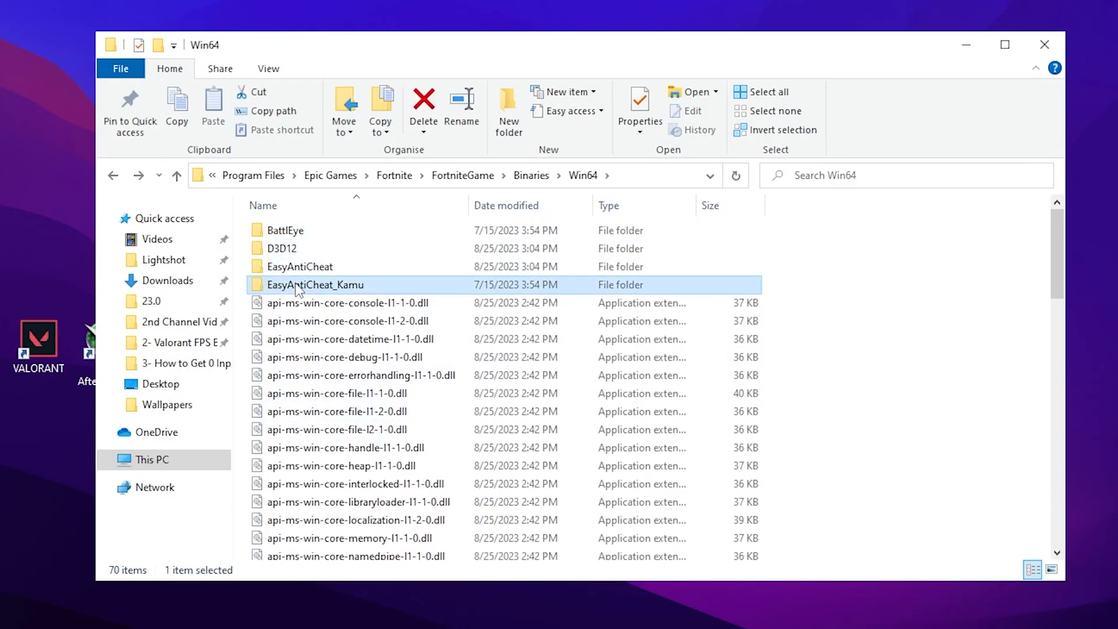
double_click(315, 285)
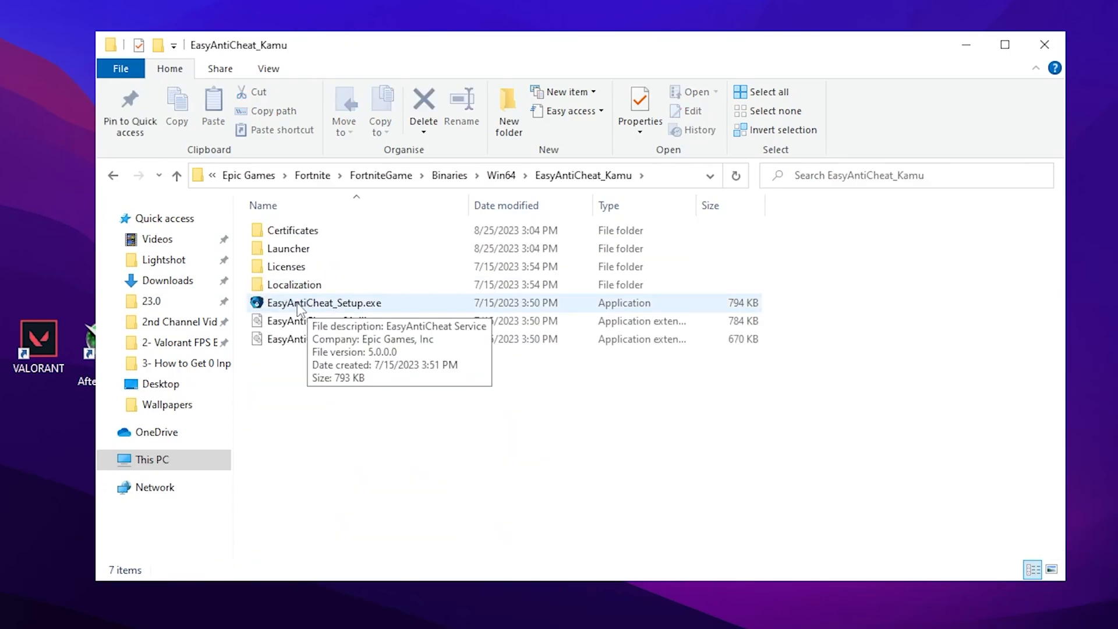
left_click(324, 303)
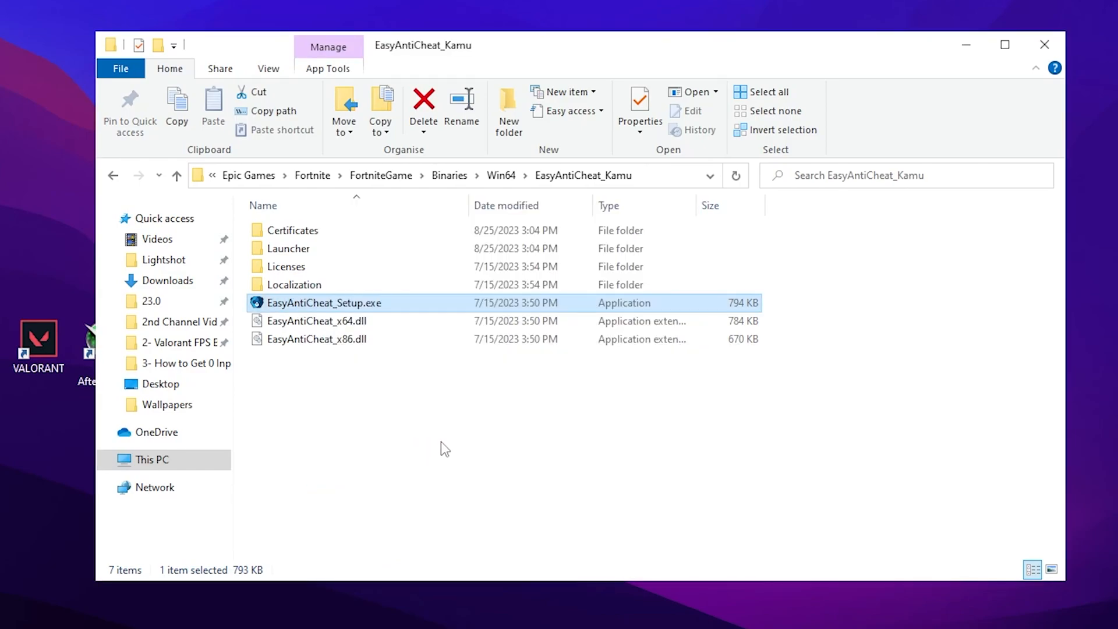
double_click(324, 303)
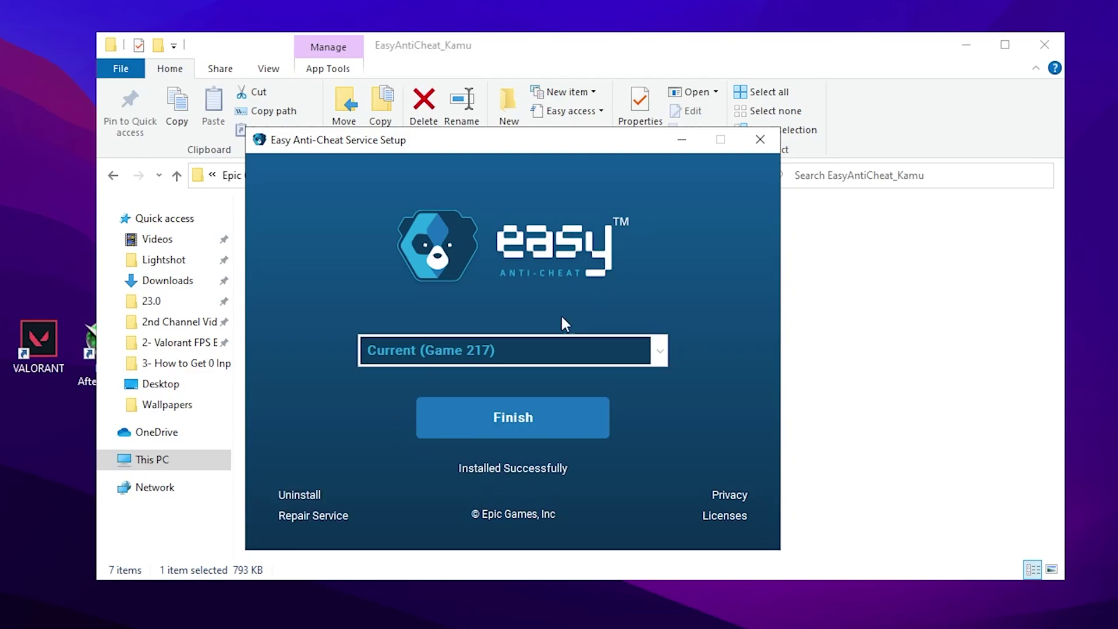
left_click(513, 417)
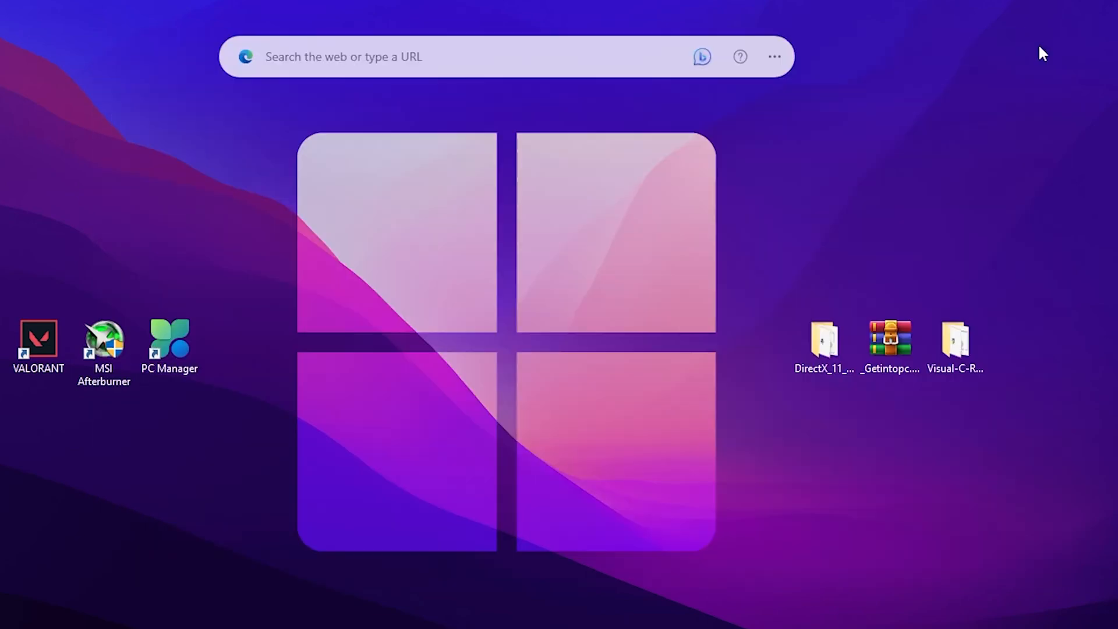